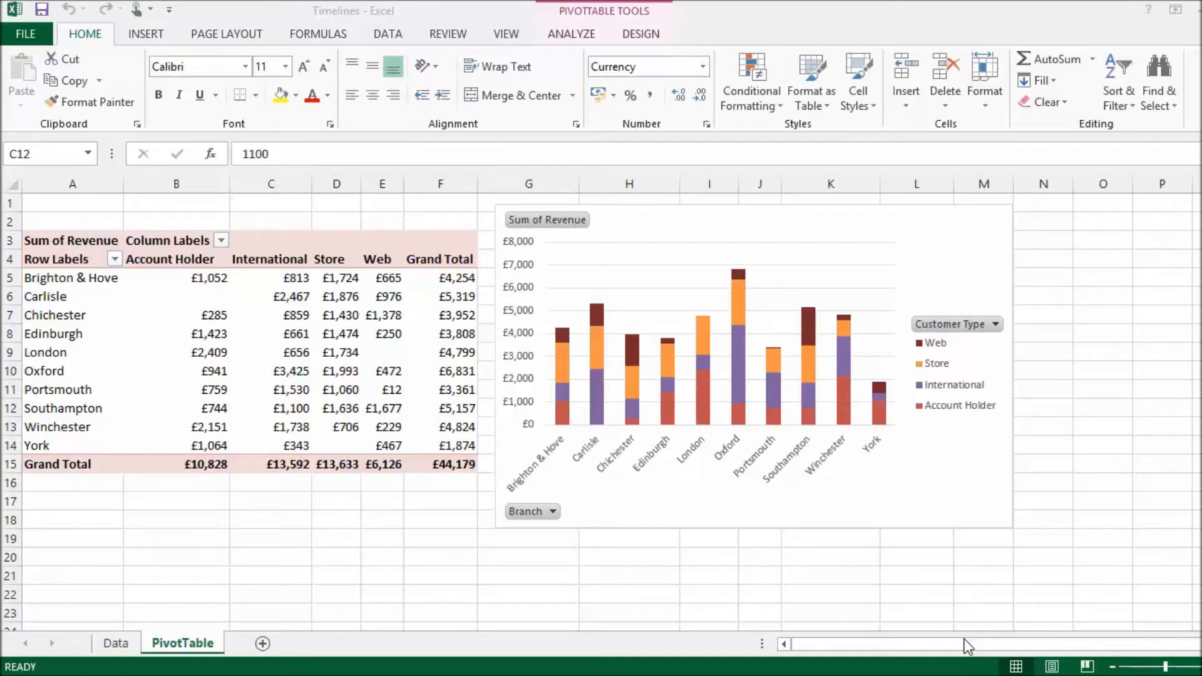
mouse_move(234, 408)
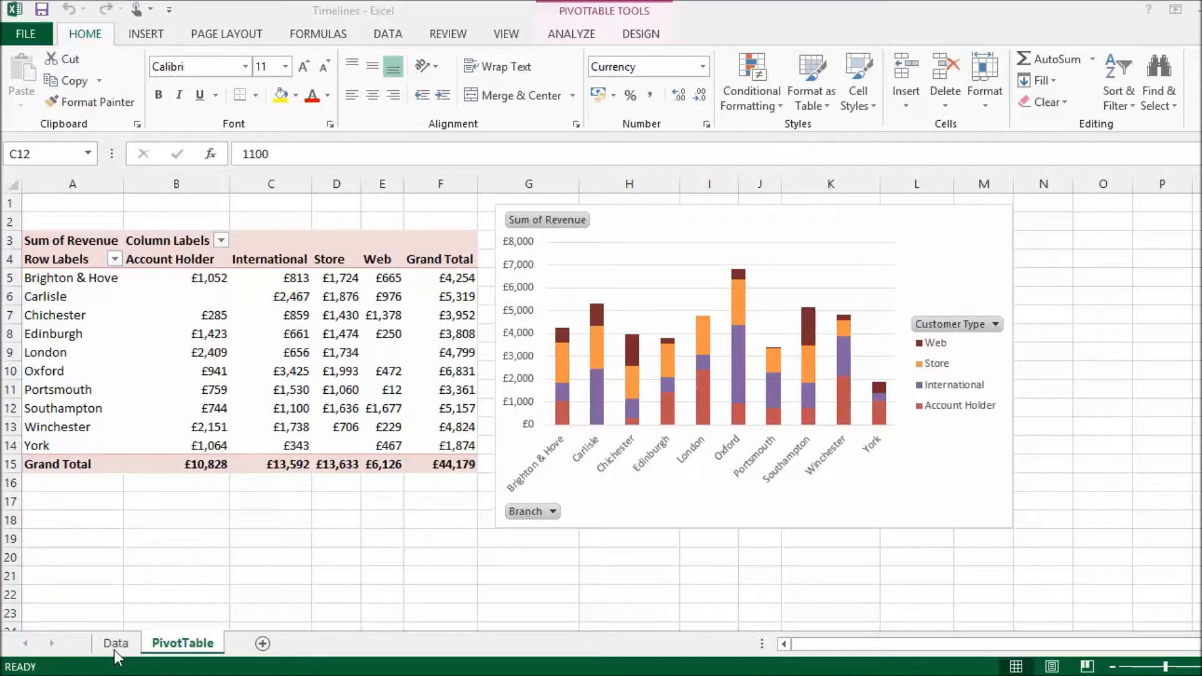
Switch to the Data sheet and select a cell in the raw sales records.
left_click(115, 642)
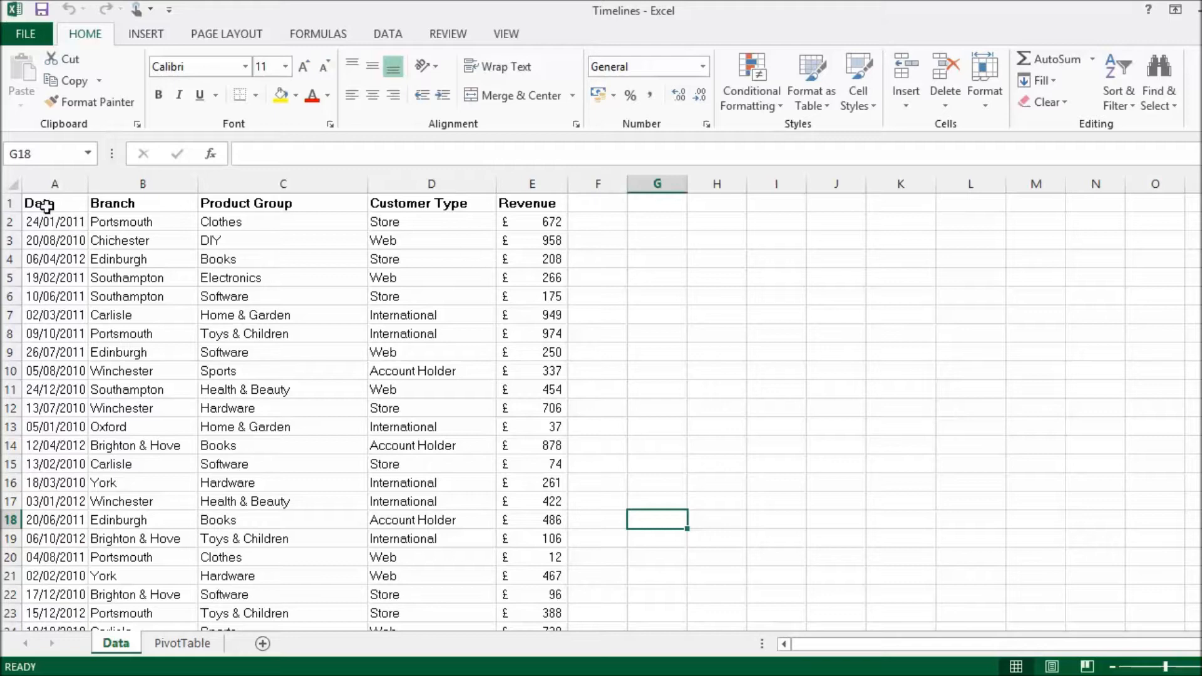
left_click(283, 183)
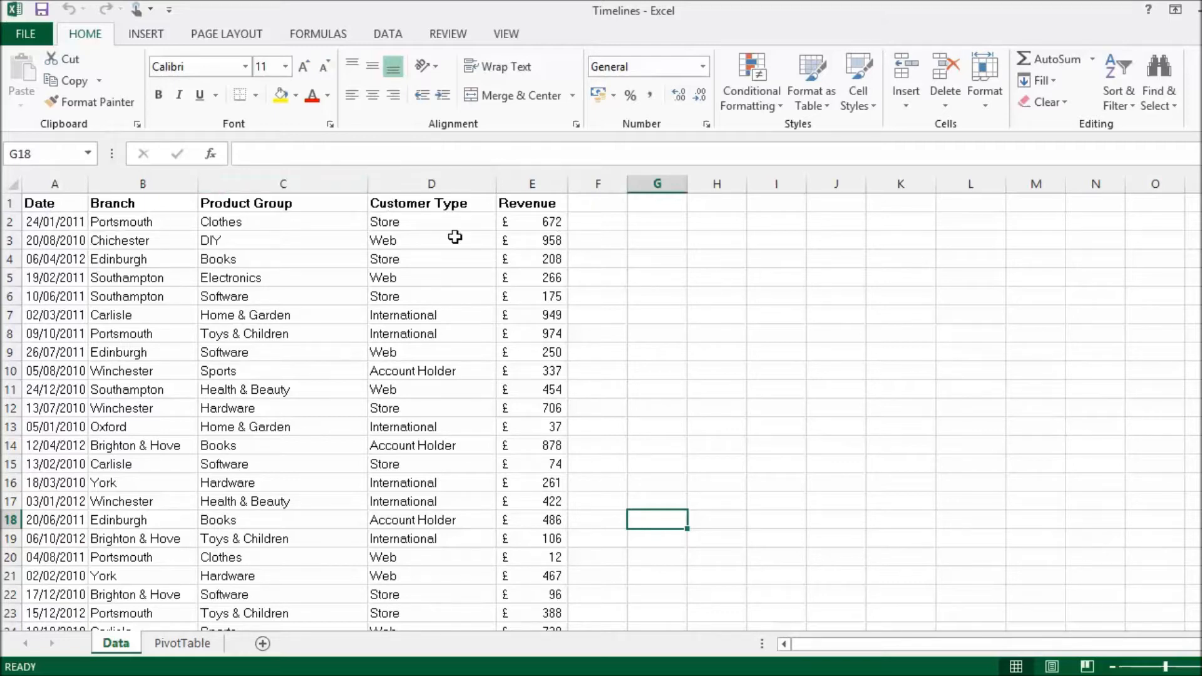
Return to the PivotTable sheet, select a revenue cell and show the Analyze tools.
left_click(183, 642)
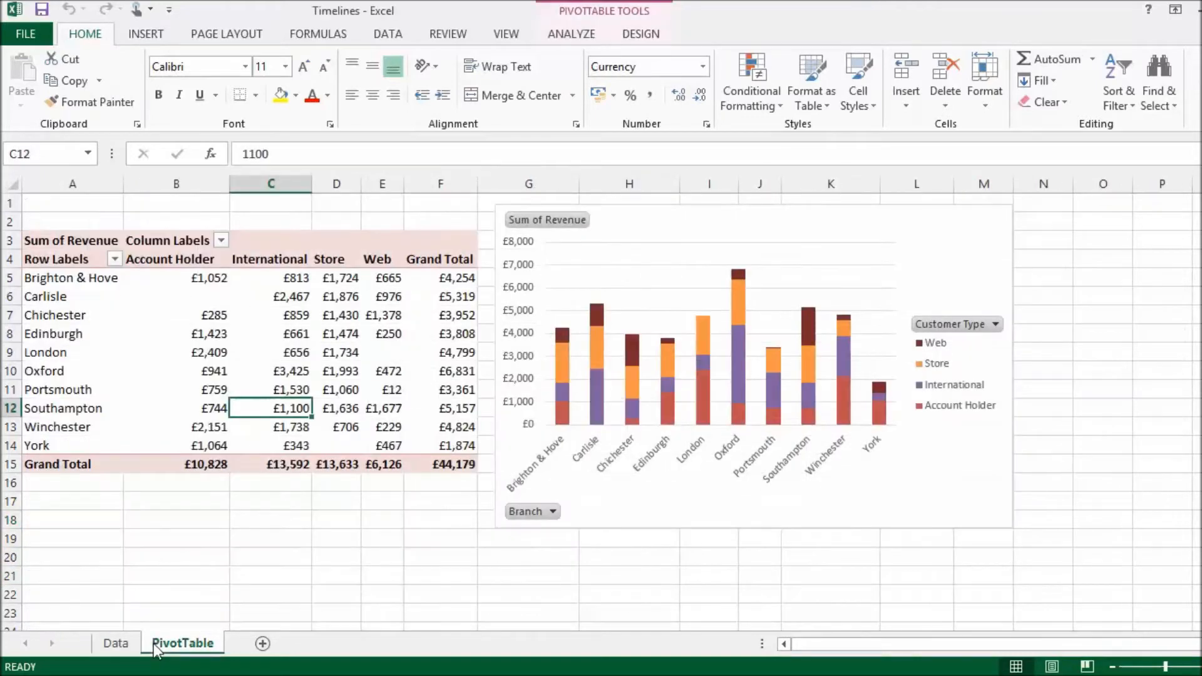
mouse_move(251, 340)
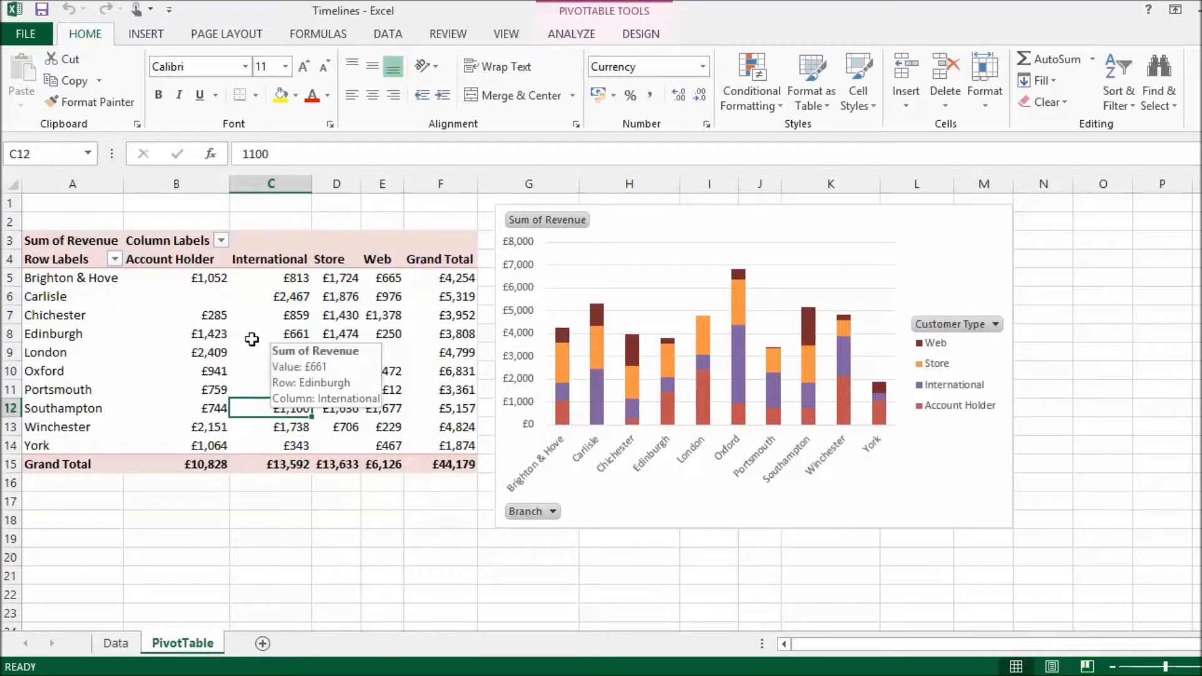
left_click(271, 333)
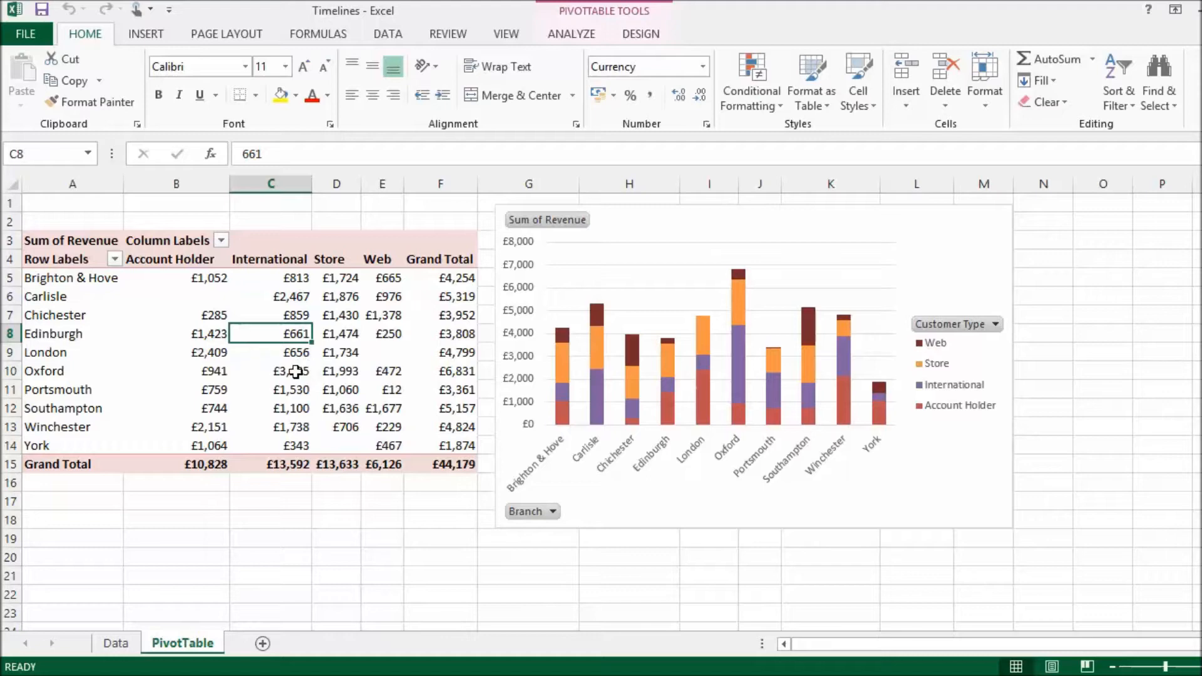
left_click(289, 370)
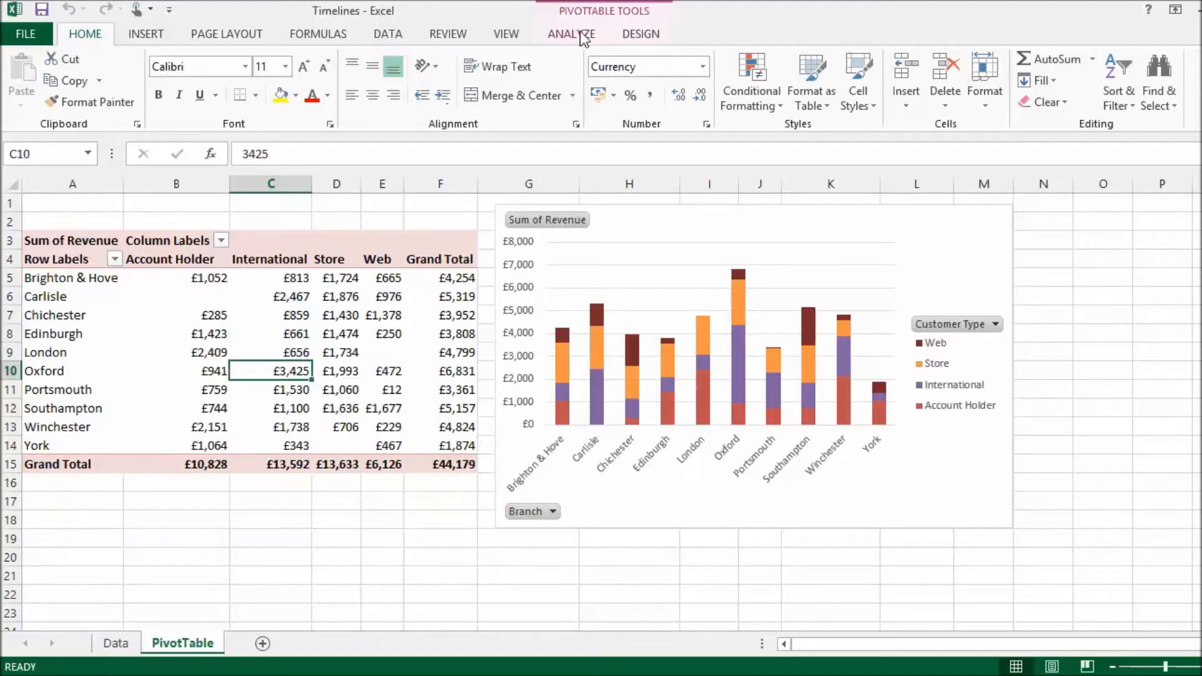
left_click(571, 34)
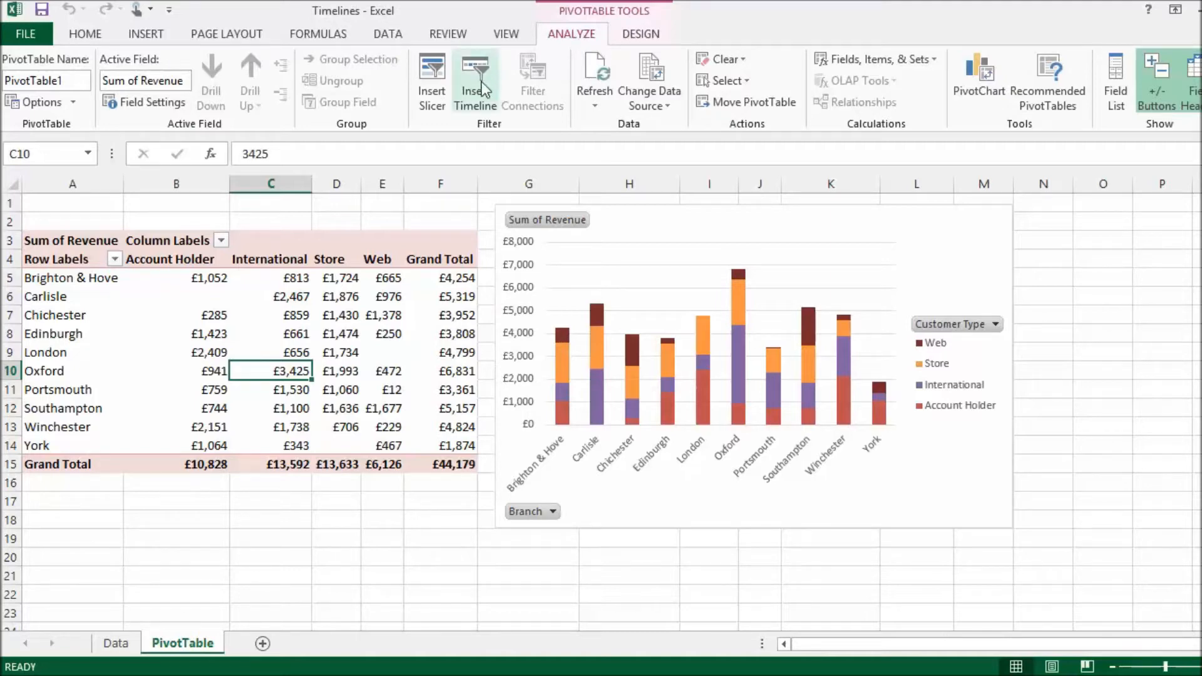
Insert a timeline on the Date field for the PivotTable.
left_click(475, 80)
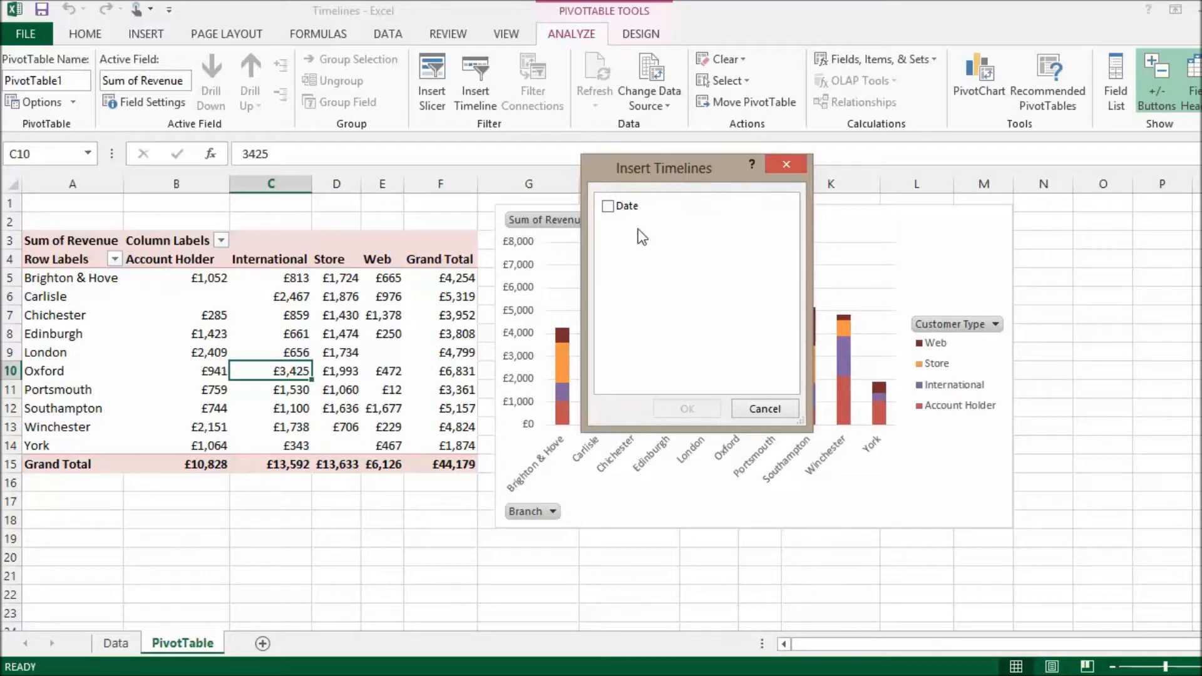
mouse_move(616, 228)
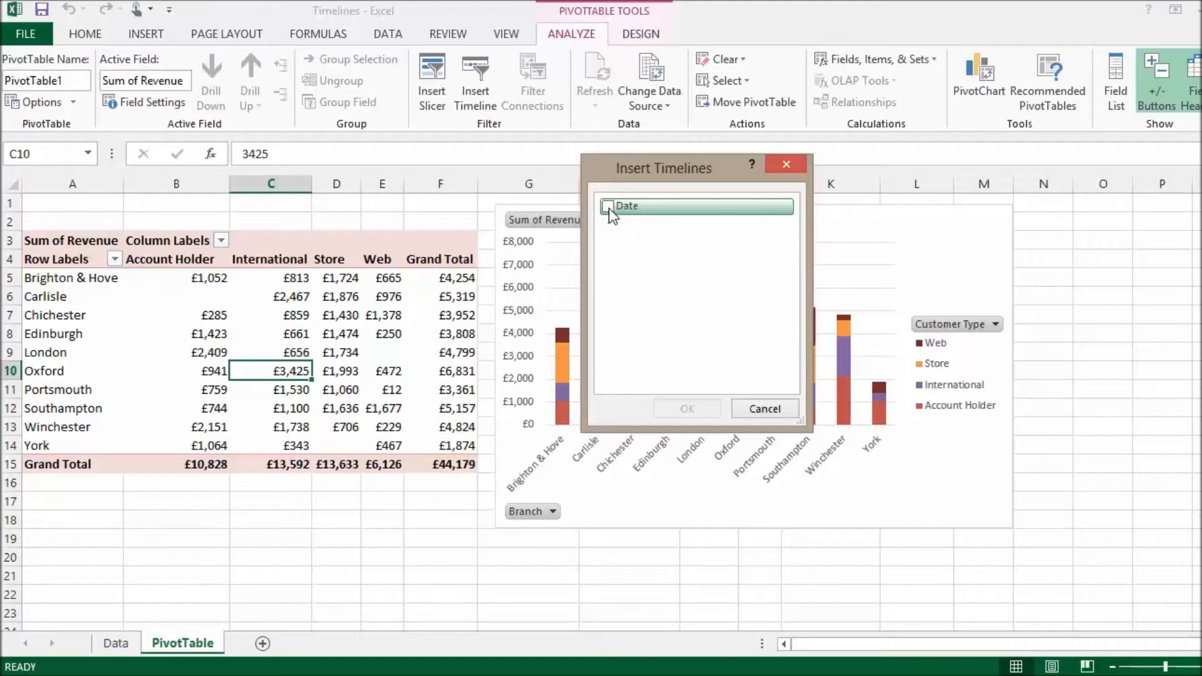
left_click(608, 206)
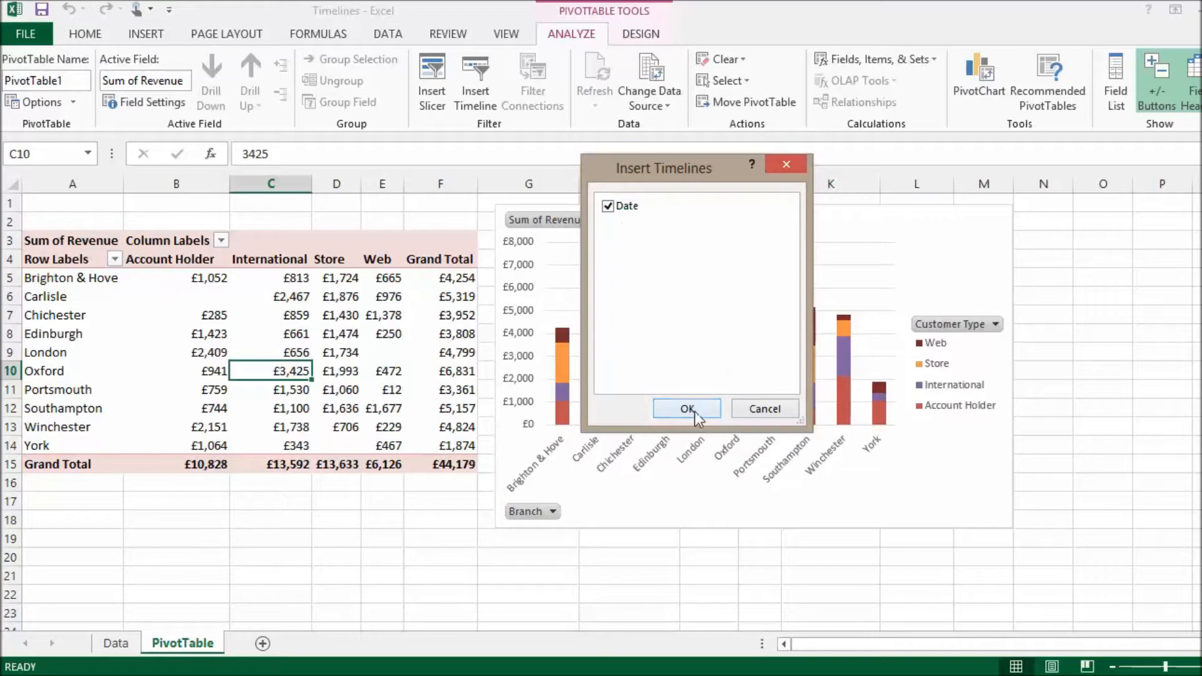
left_click(684, 408)
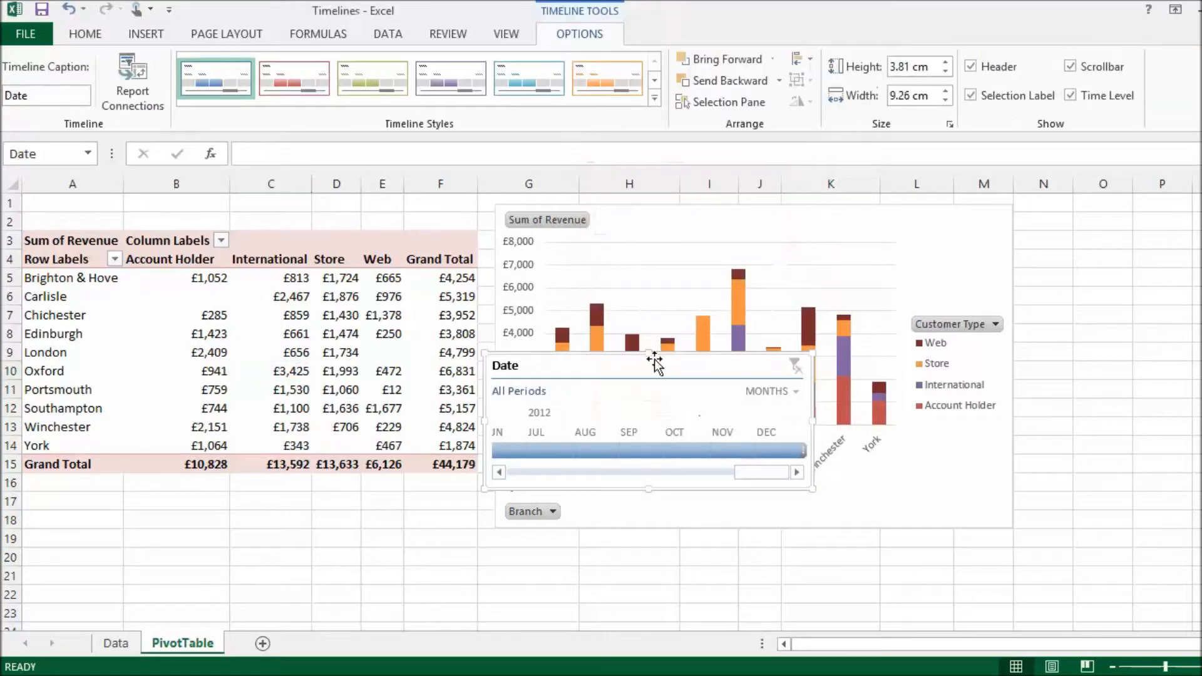
Move the timeline below the PivotTable, apply the red style and toggle its header.
left_click_drag(647, 366, 192, 495)
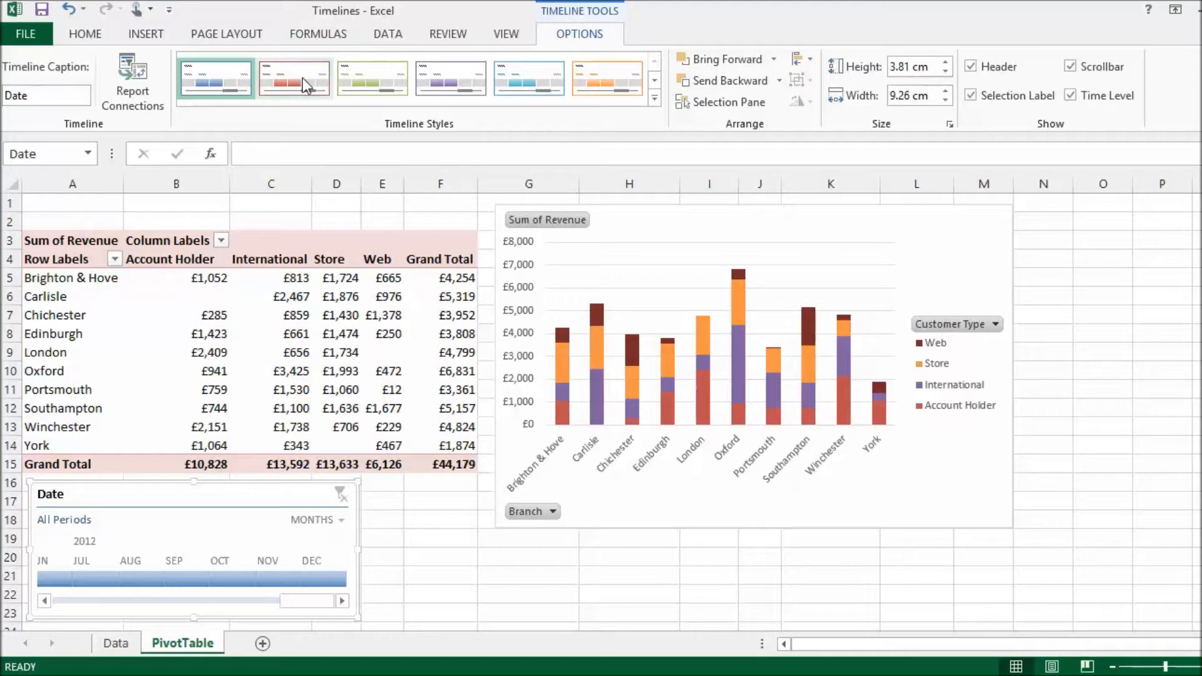
left_click(293, 78)
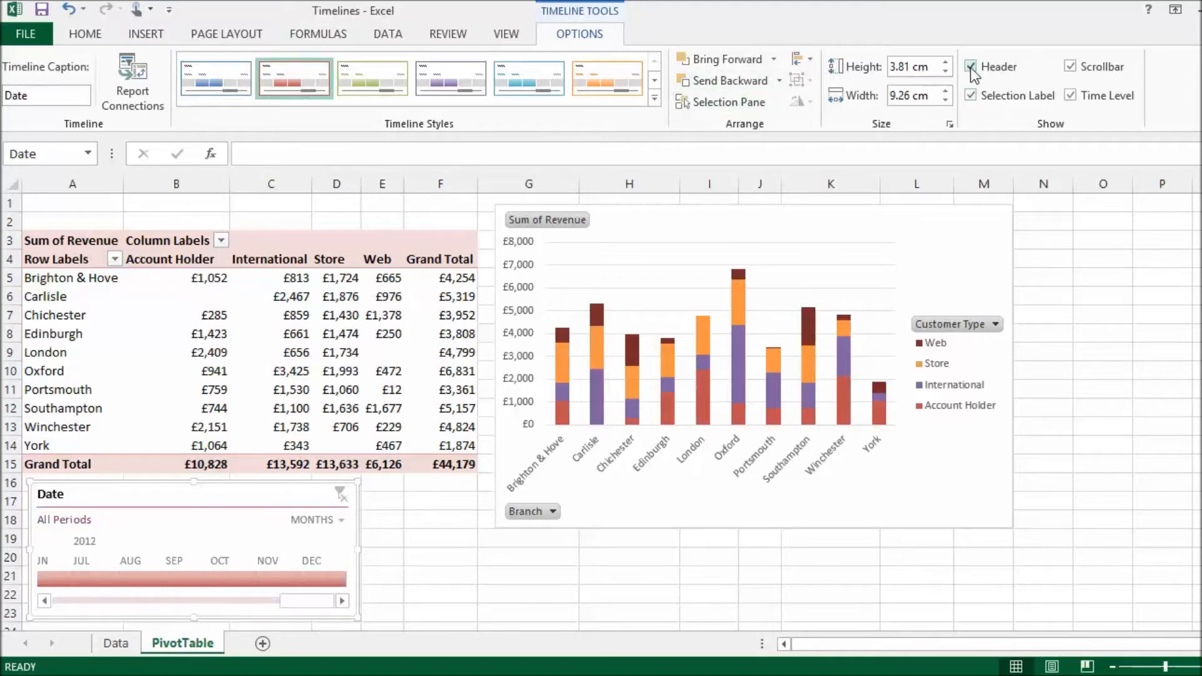
left_click(972, 66)
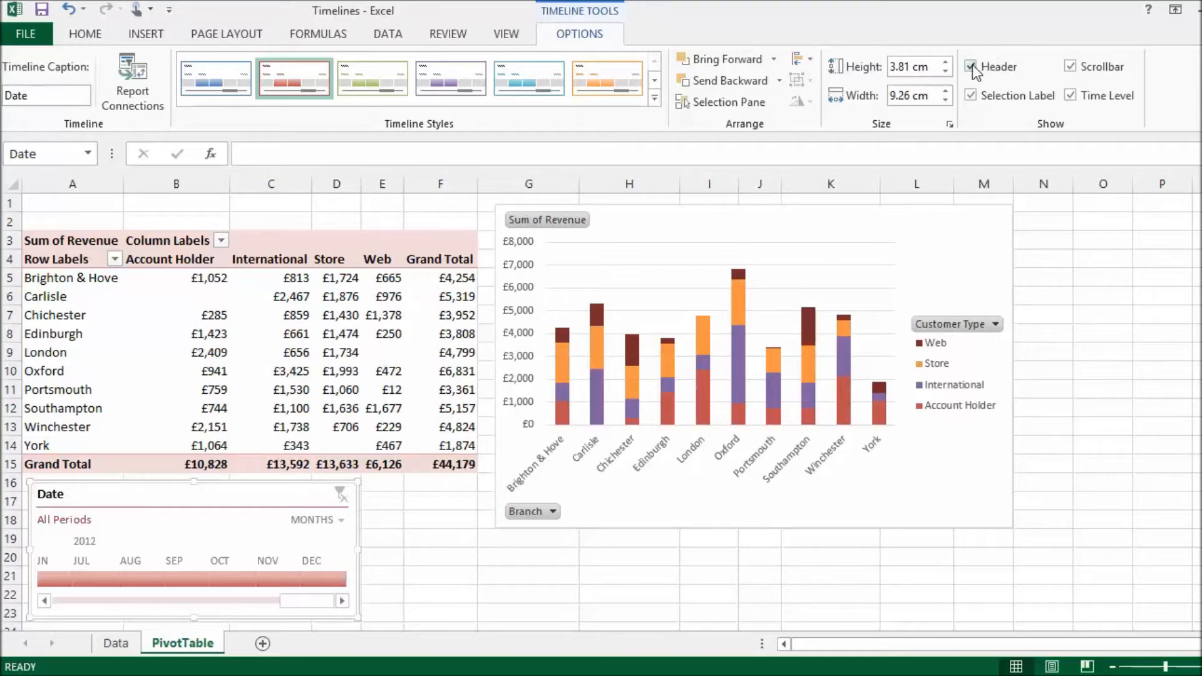
left_click(972, 67)
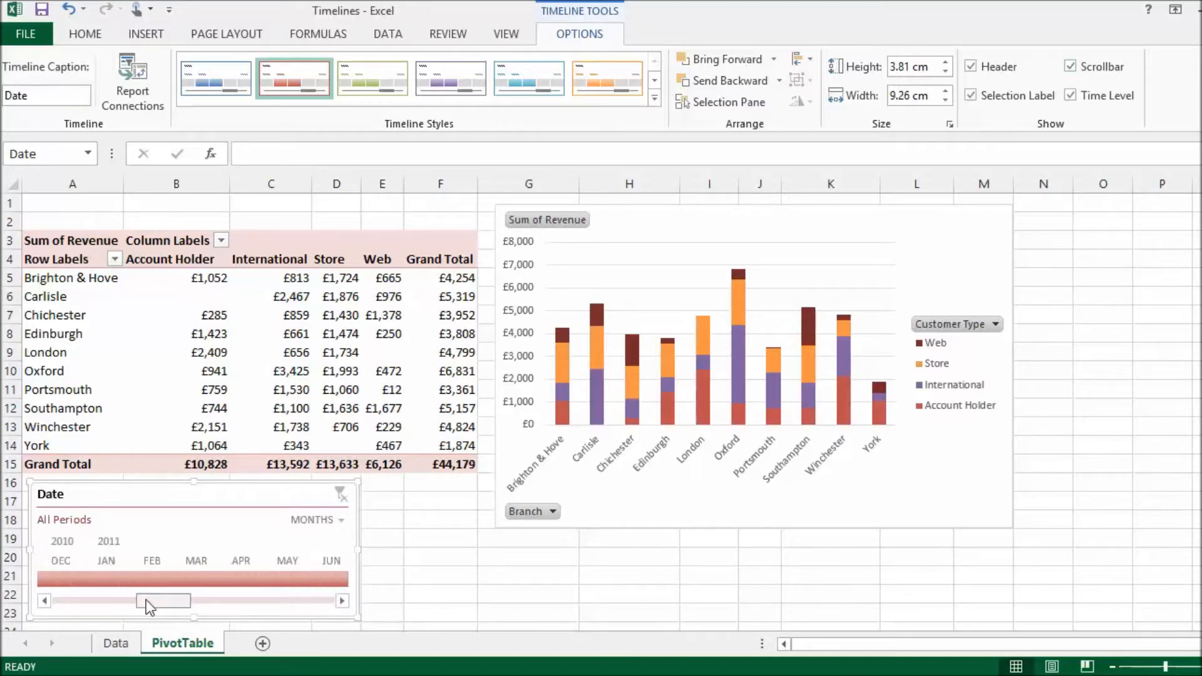
left_click_drag(162, 600, 306, 600)
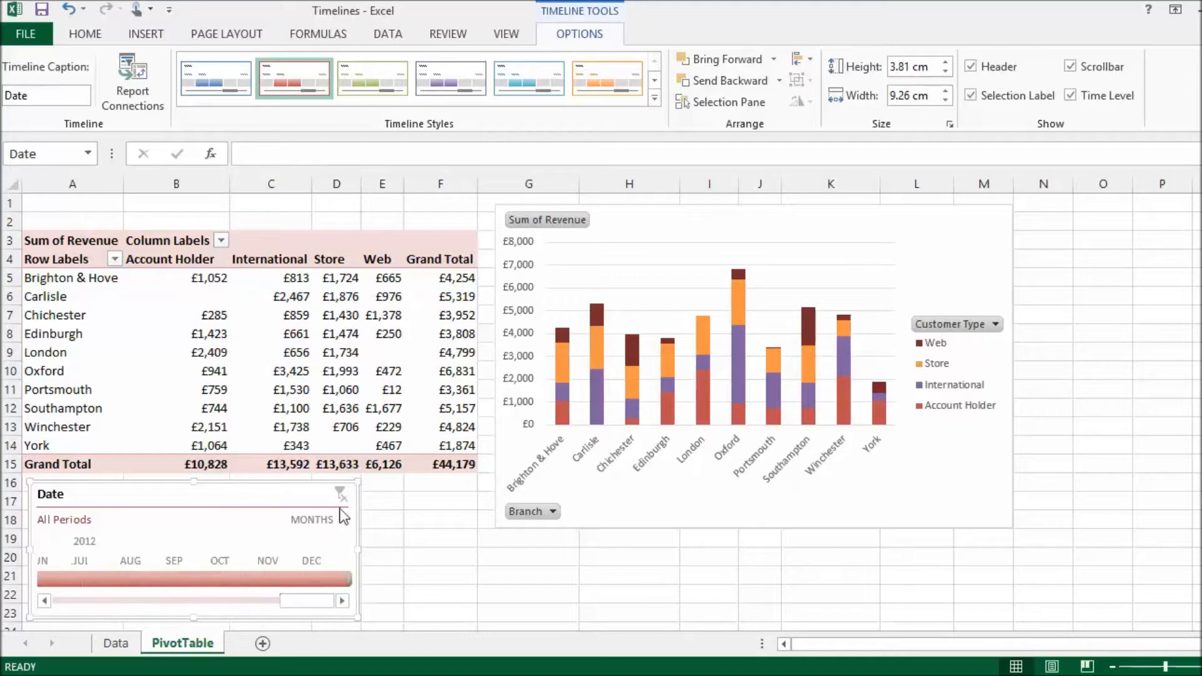
Set the timeline's time level to Years and toggle the time level control.
left_click(312, 519)
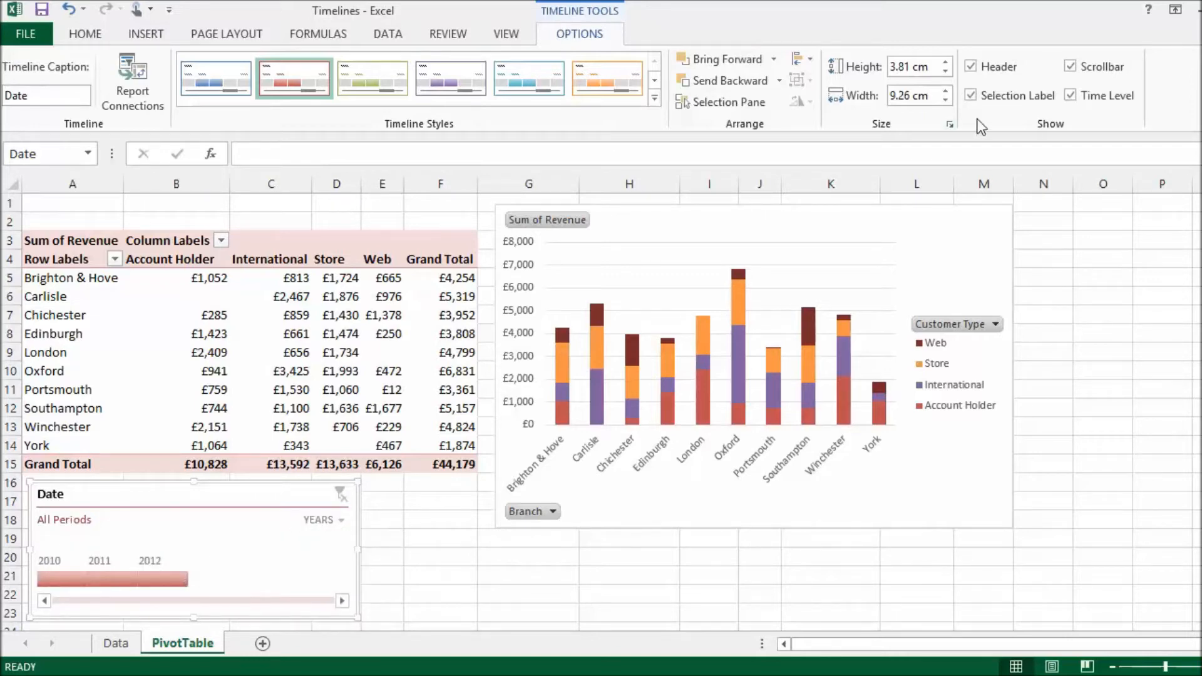
left_click(972, 95)
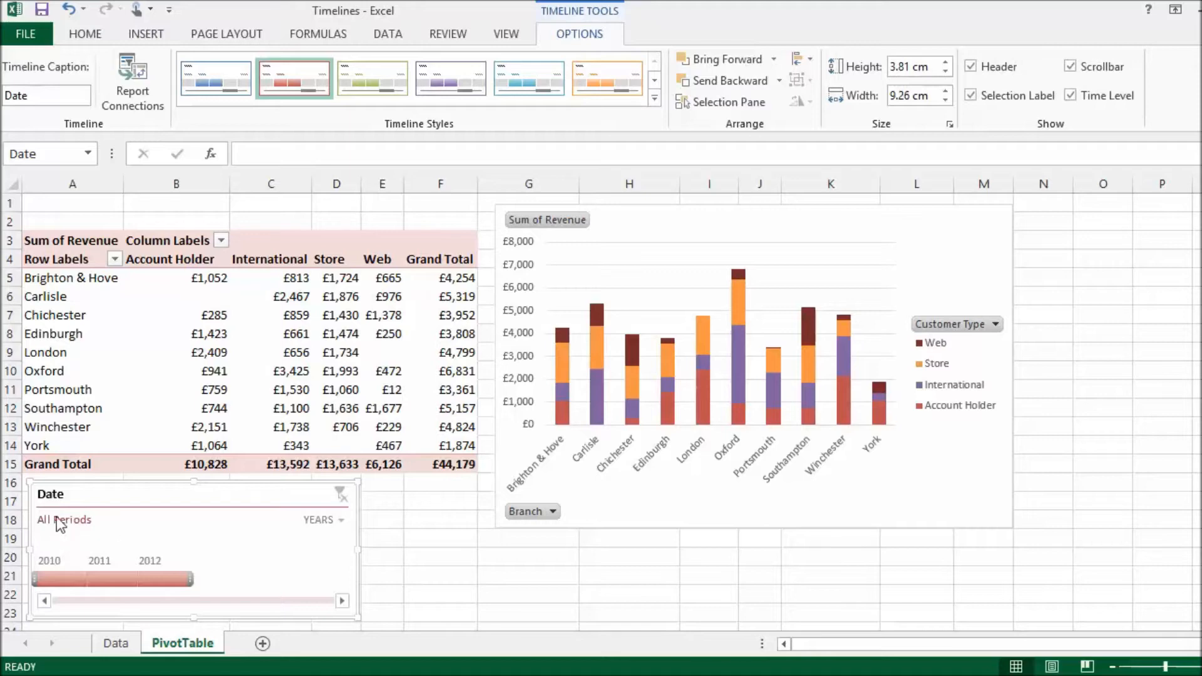
mouse_move(1088, 151)
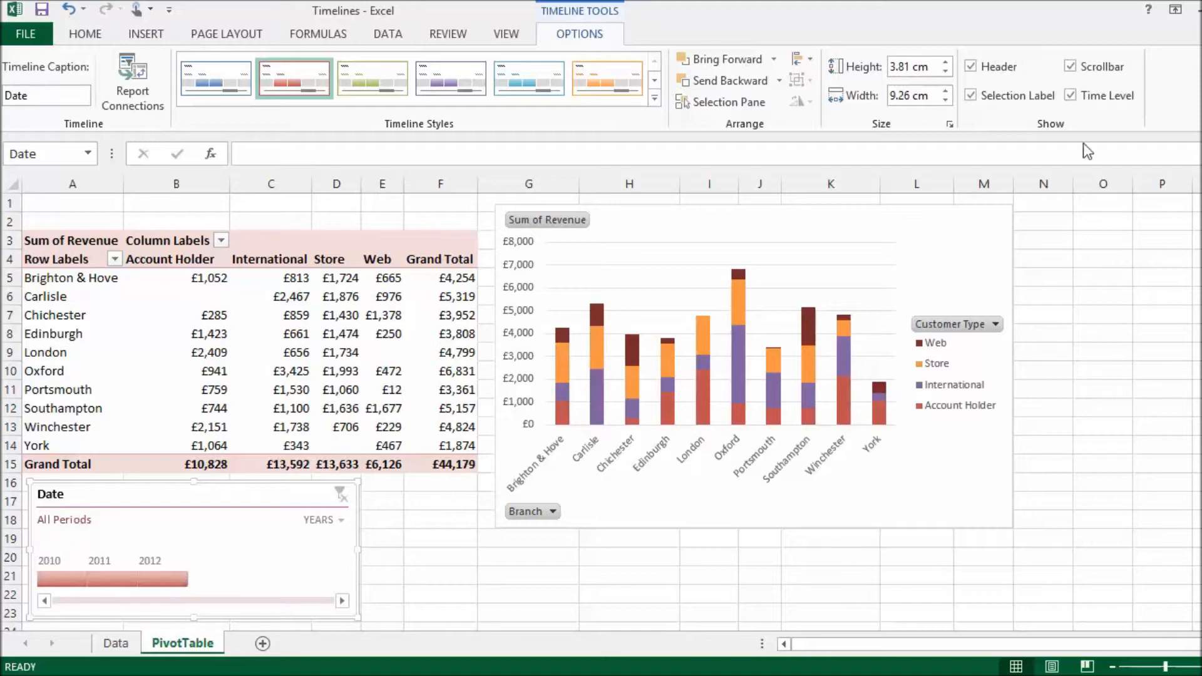
left_click(1070, 95)
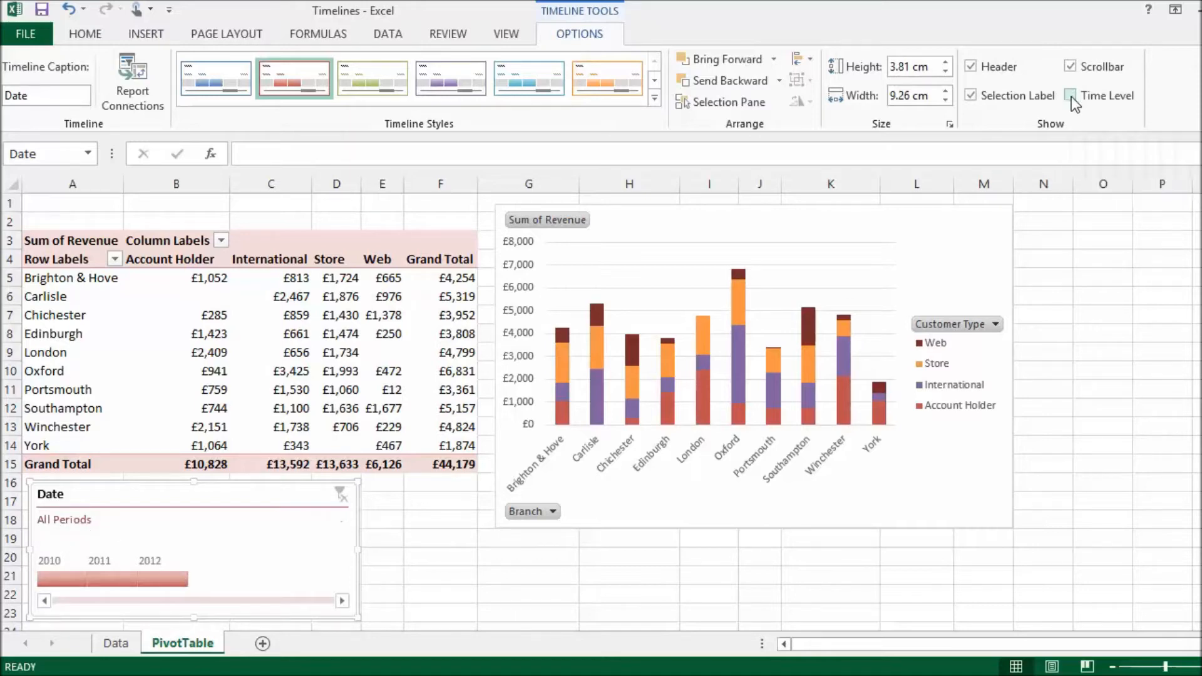
left_click(1071, 96)
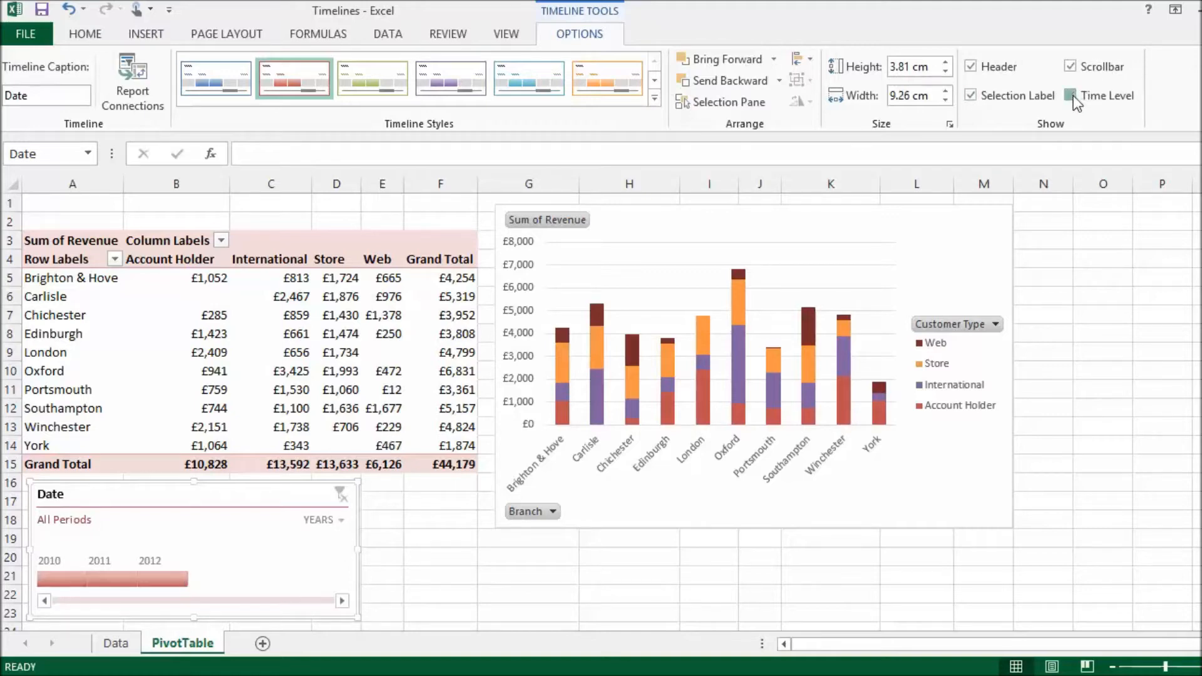
left_click(1071, 95)
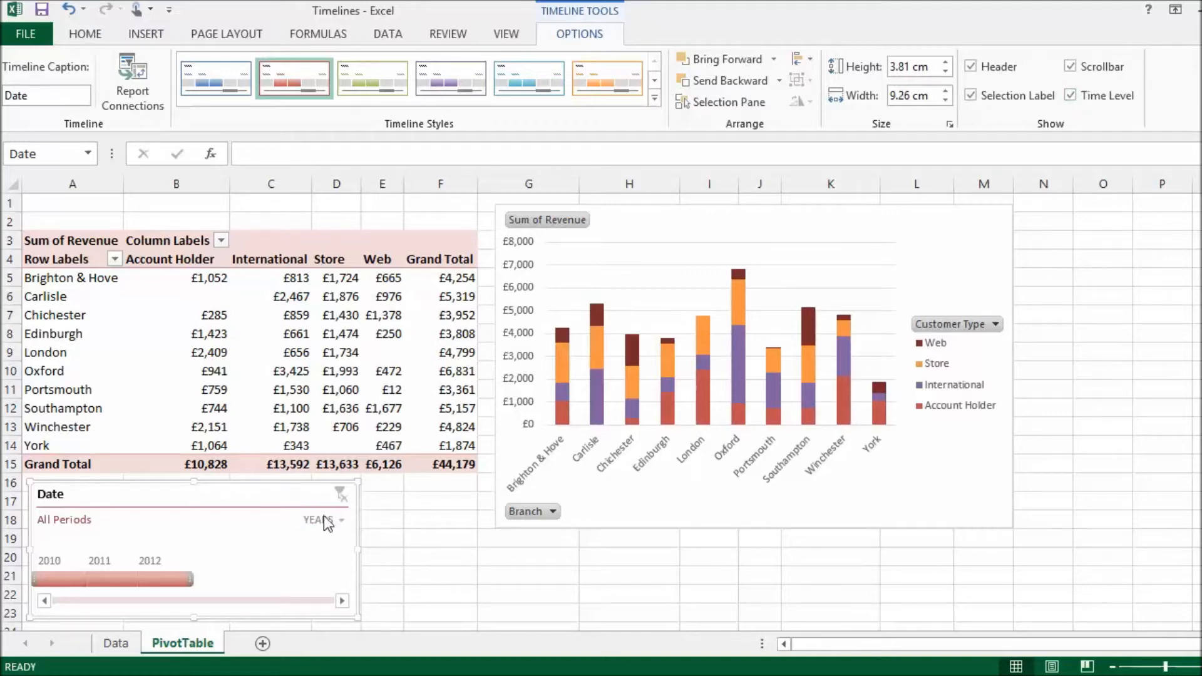
mouse_move(227, 585)
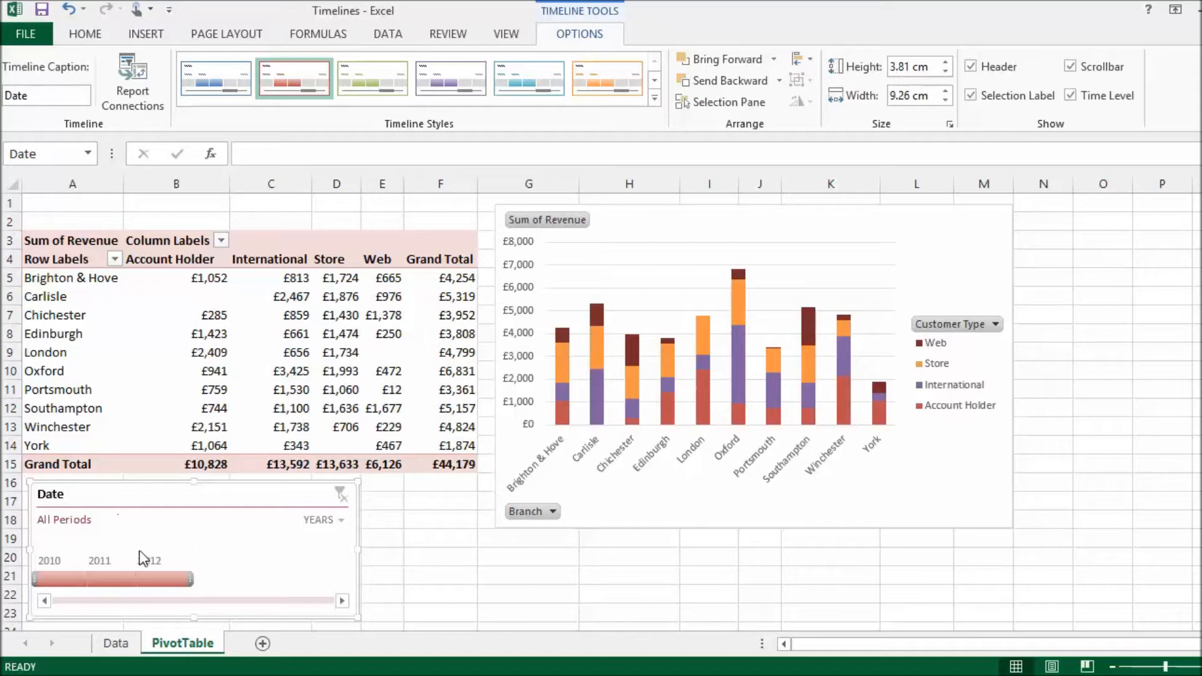
mouse_move(295, 525)
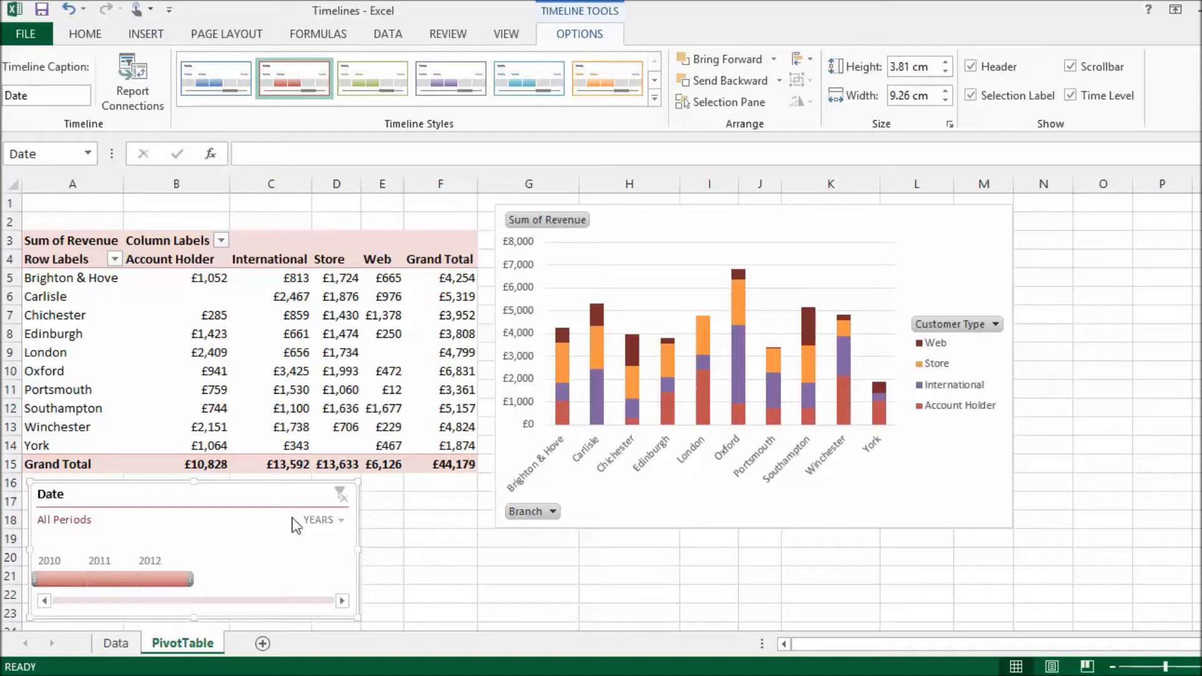
mouse_move(308, 535)
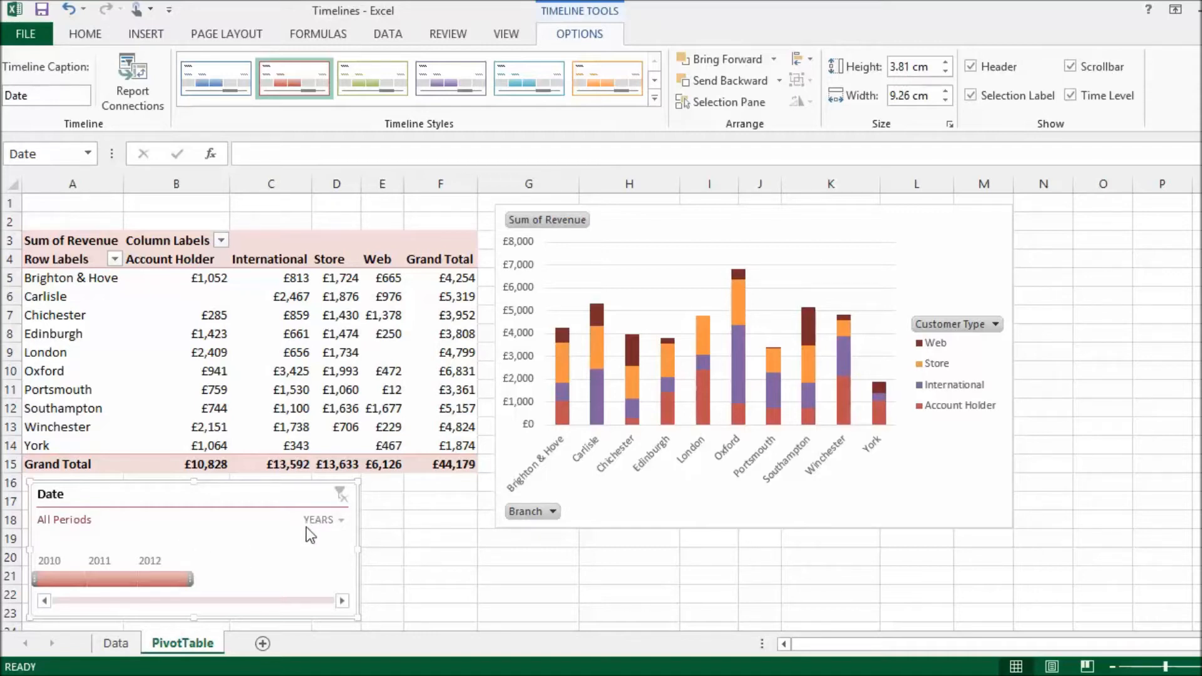
mouse_move(333, 535)
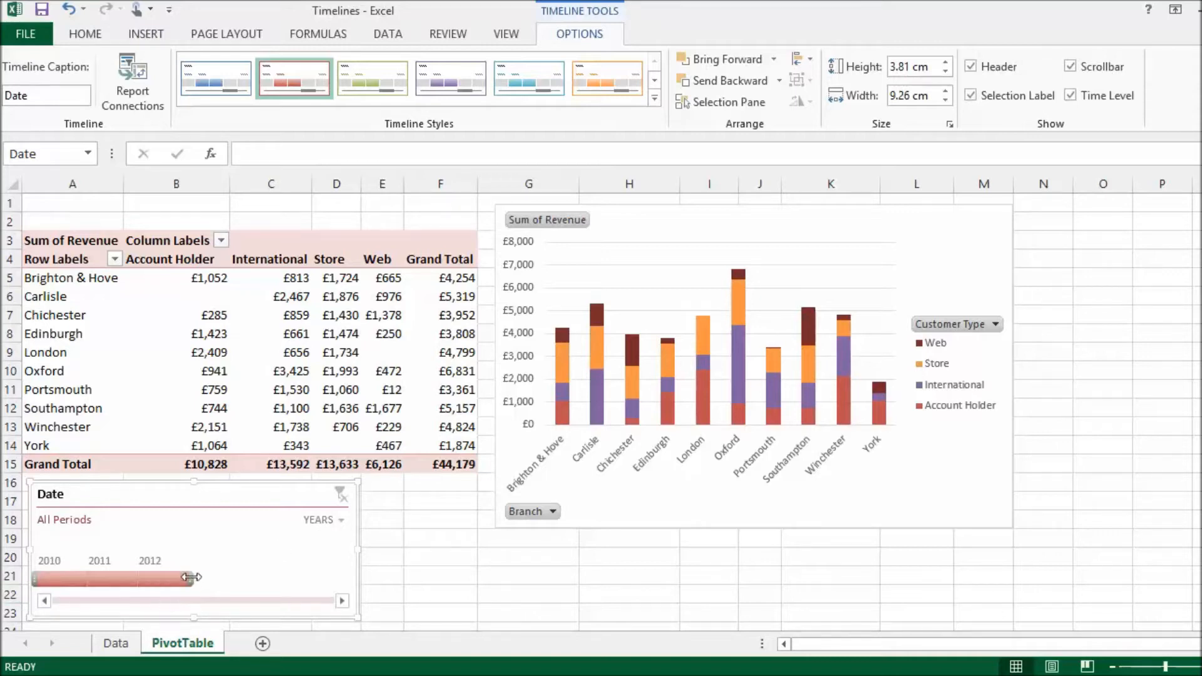
Select 2011, then shift the timeline selection so only 2012 is filtered.
left_click_drag(194, 576, 185, 576)
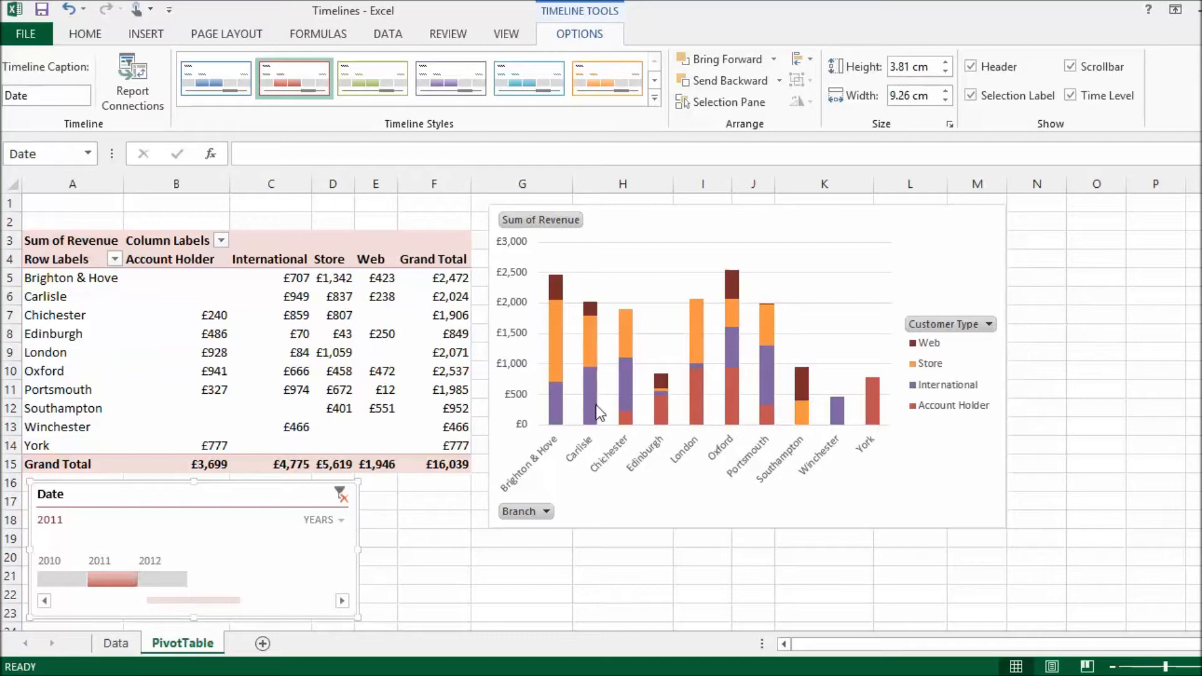
left_click_drag(138, 579, 195, 579)
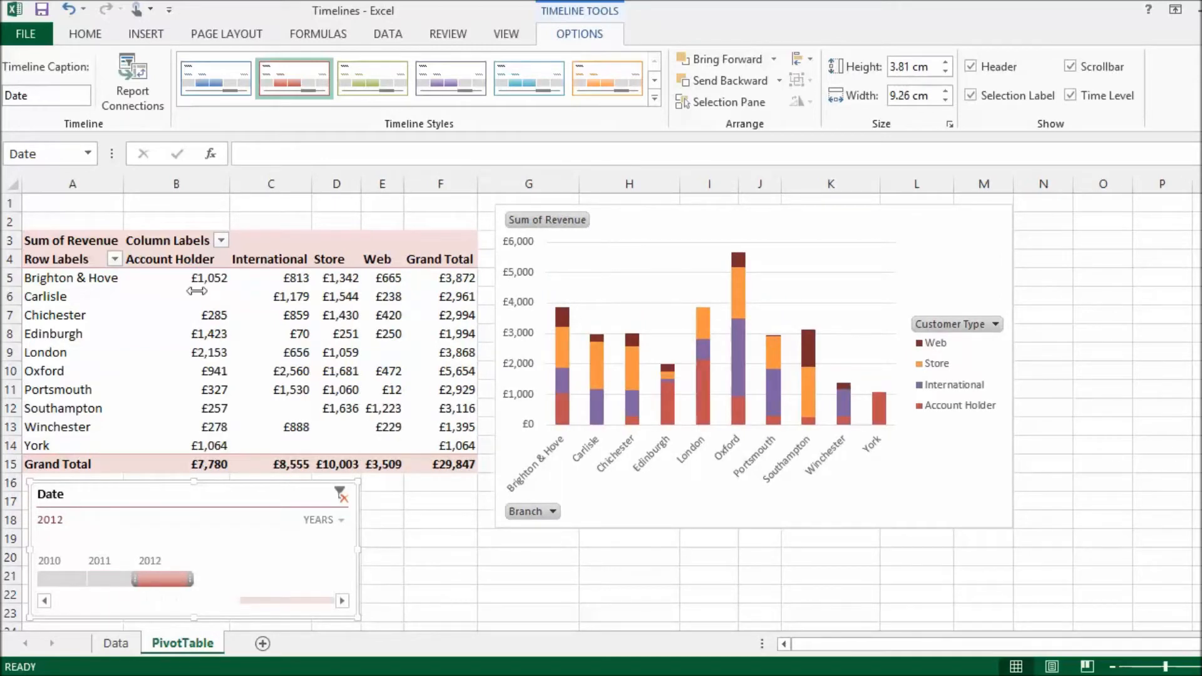
left_click(162, 578)
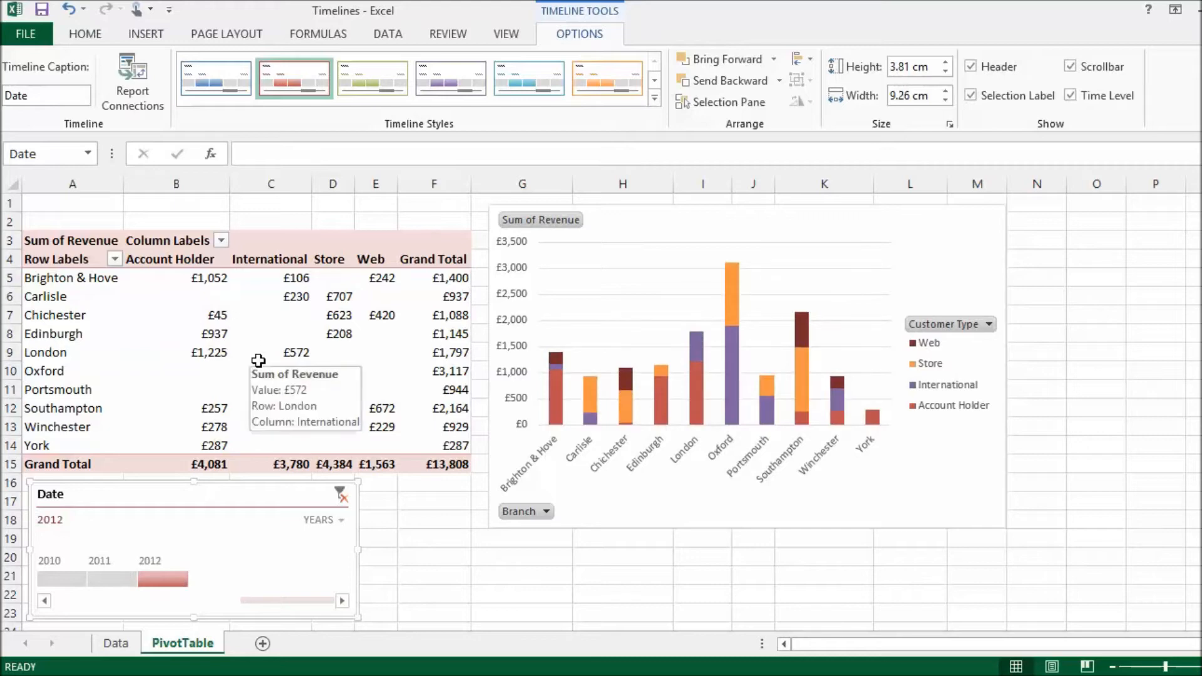
Switch the timeline to Months and start the selected period at December 2011.
left_click(323, 520)
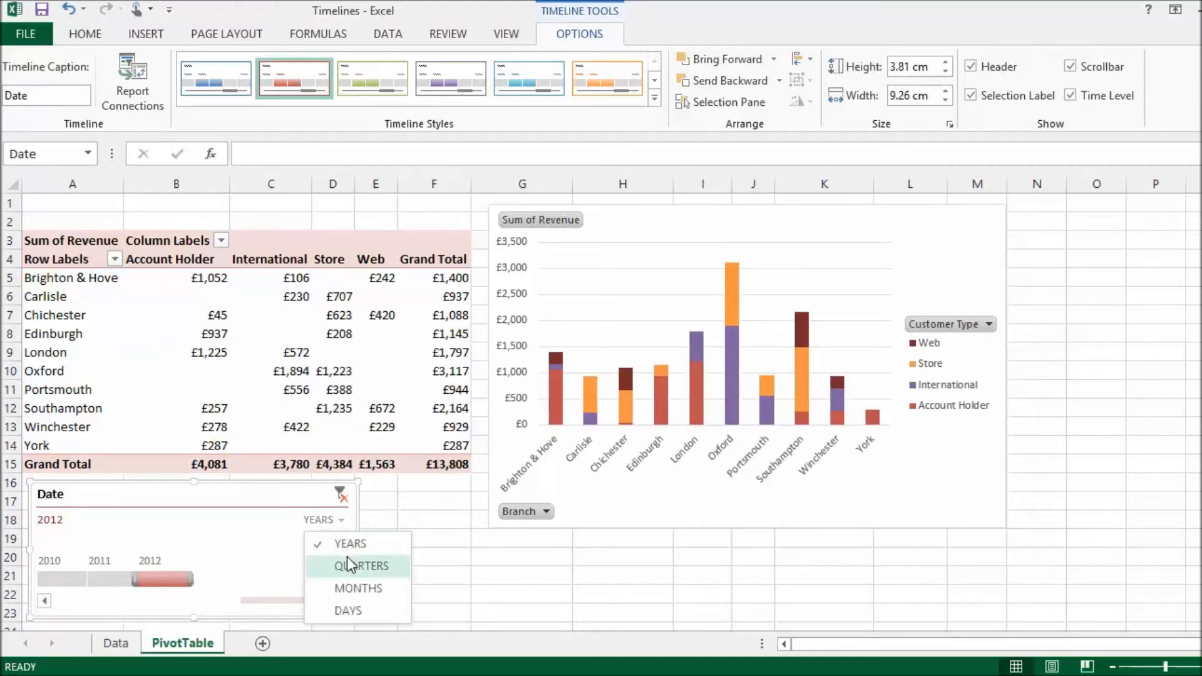
left_click(359, 589)
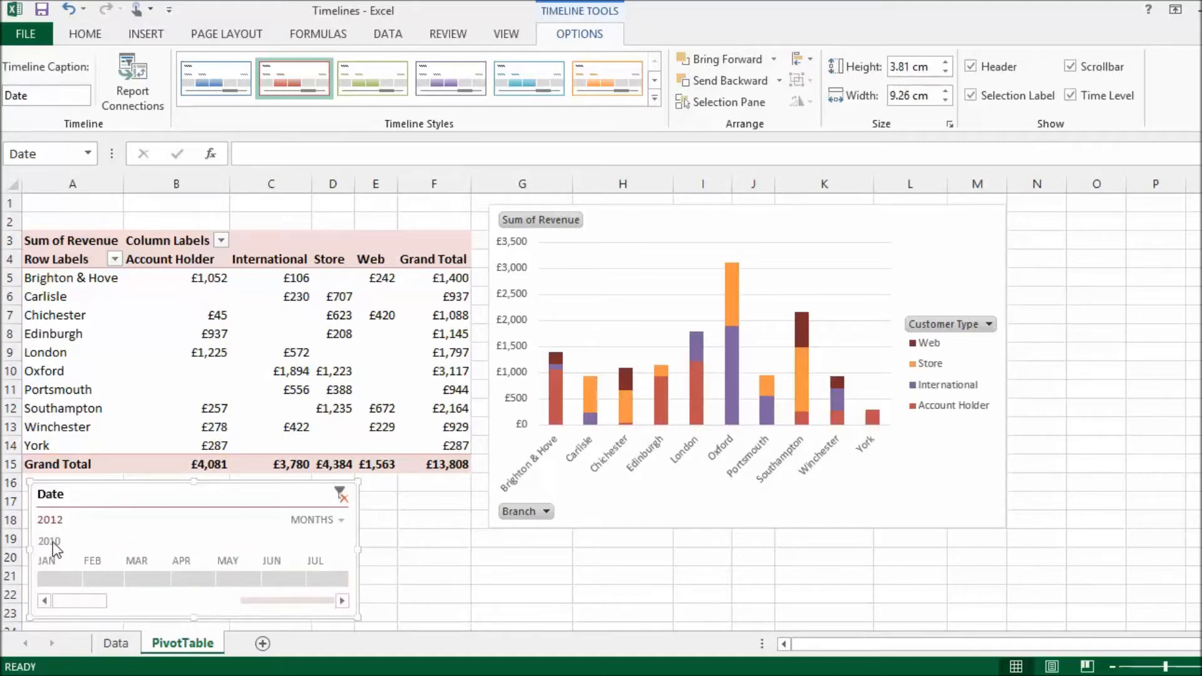
left_click_drag(79, 600, 136, 600)
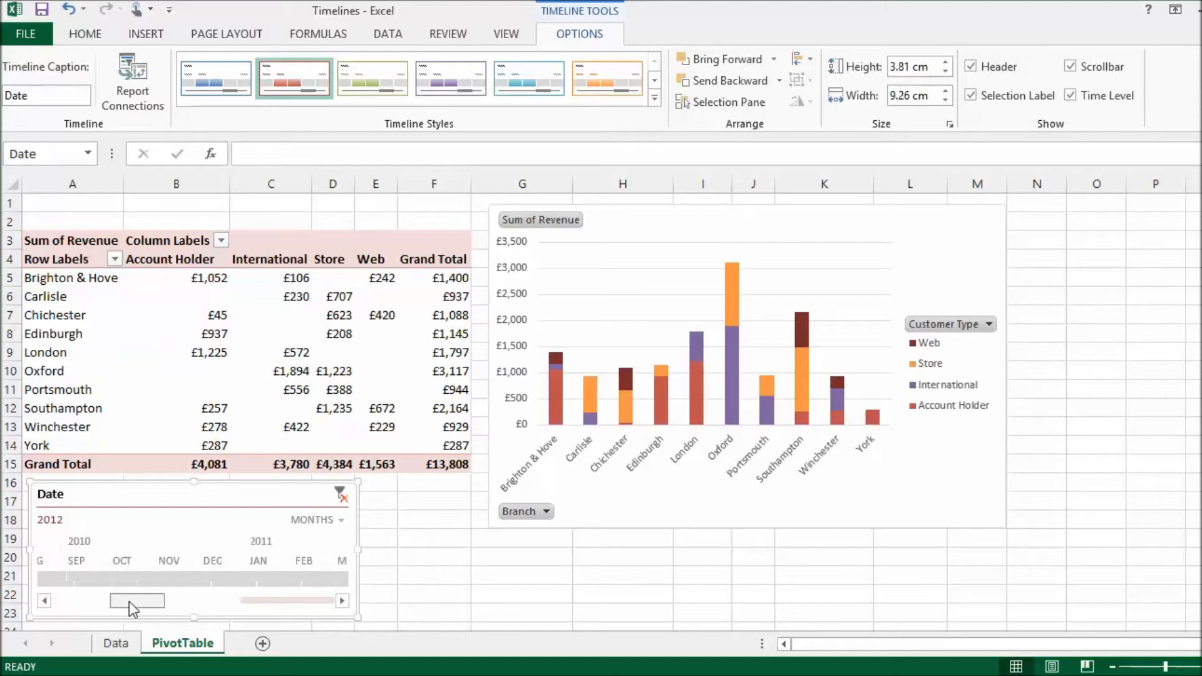
left_click_drag(136, 600, 234, 600)
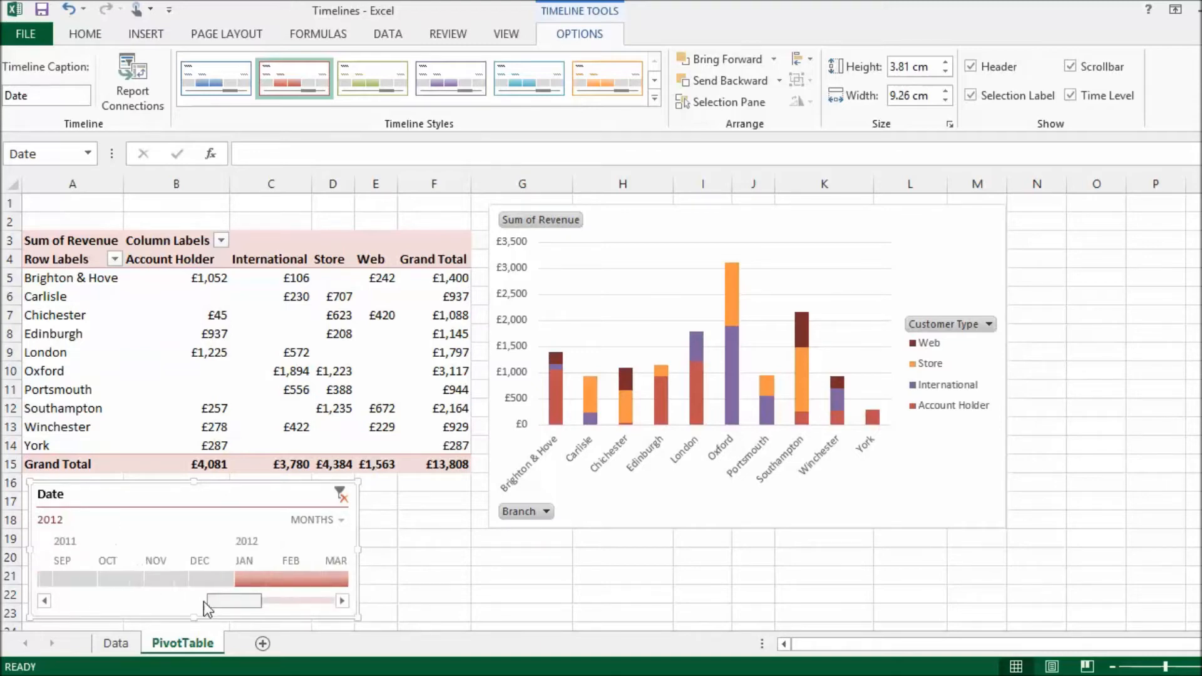
left_click_drag(234, 576, 192, 576)
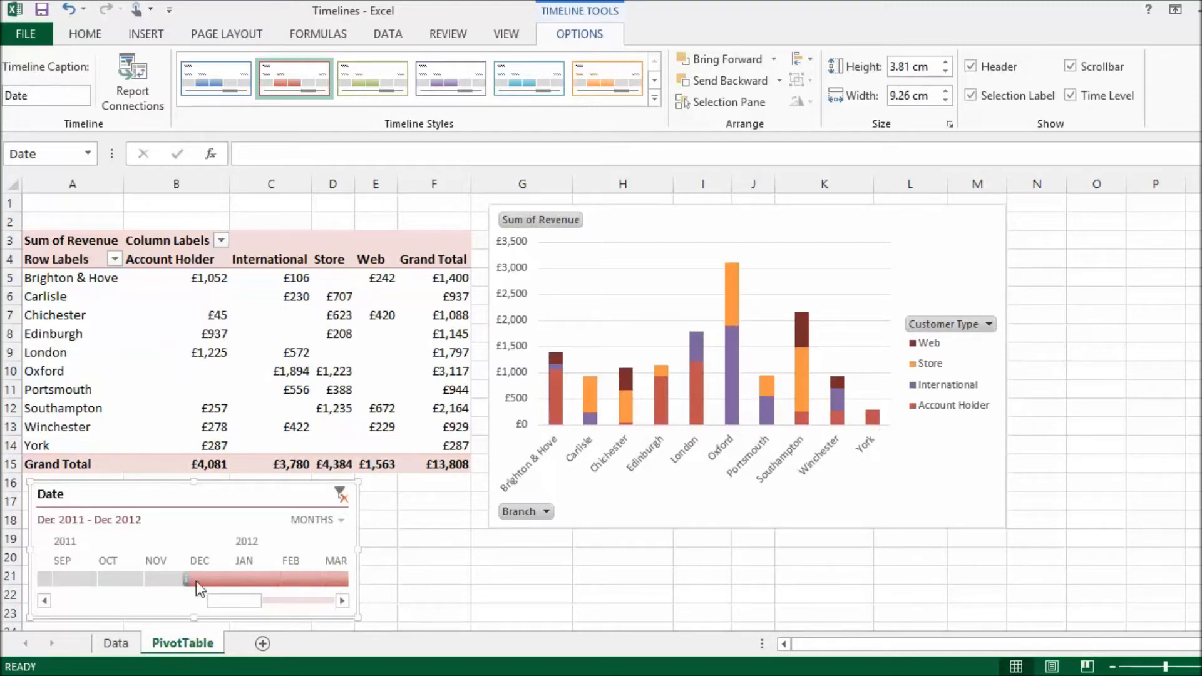
Extend the selection to end at September 2012, giving a £13,648 total.
left_click_drag(234, 600, 346, 600)
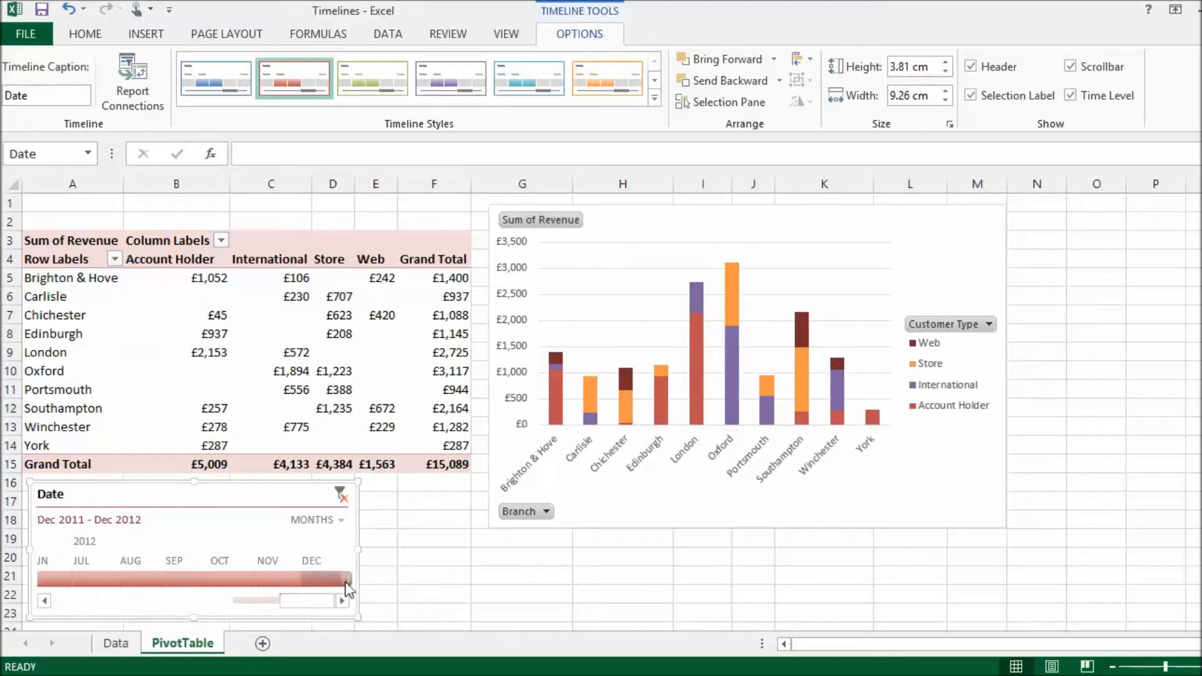
left_click_drag(346, 579, 250, 578)
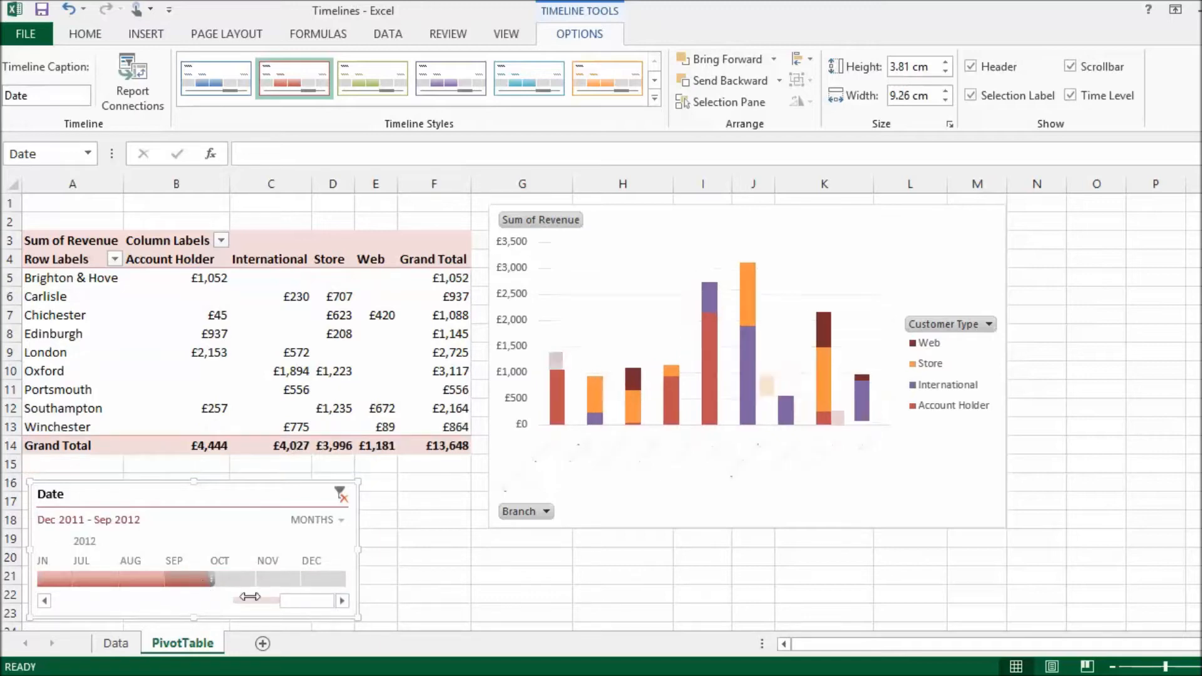
left_click_drag(253, 600, 100, 600)
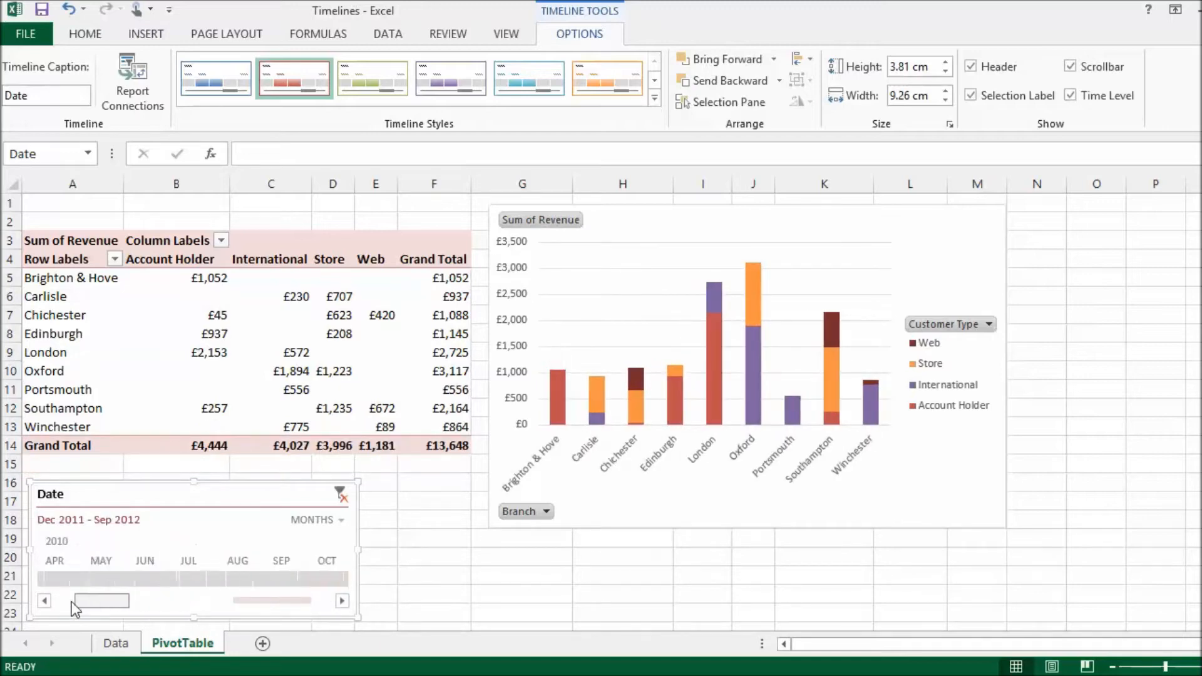
left_click_drag(100, 599, 307, 600)
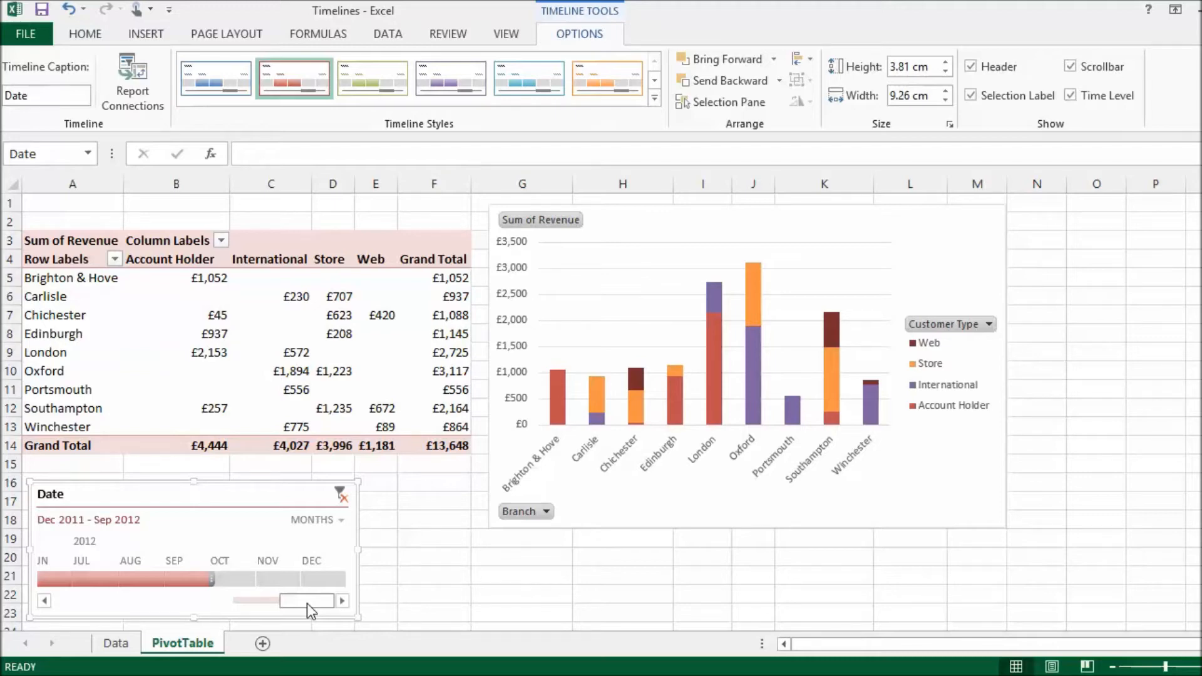
mouse_move(483, 537)
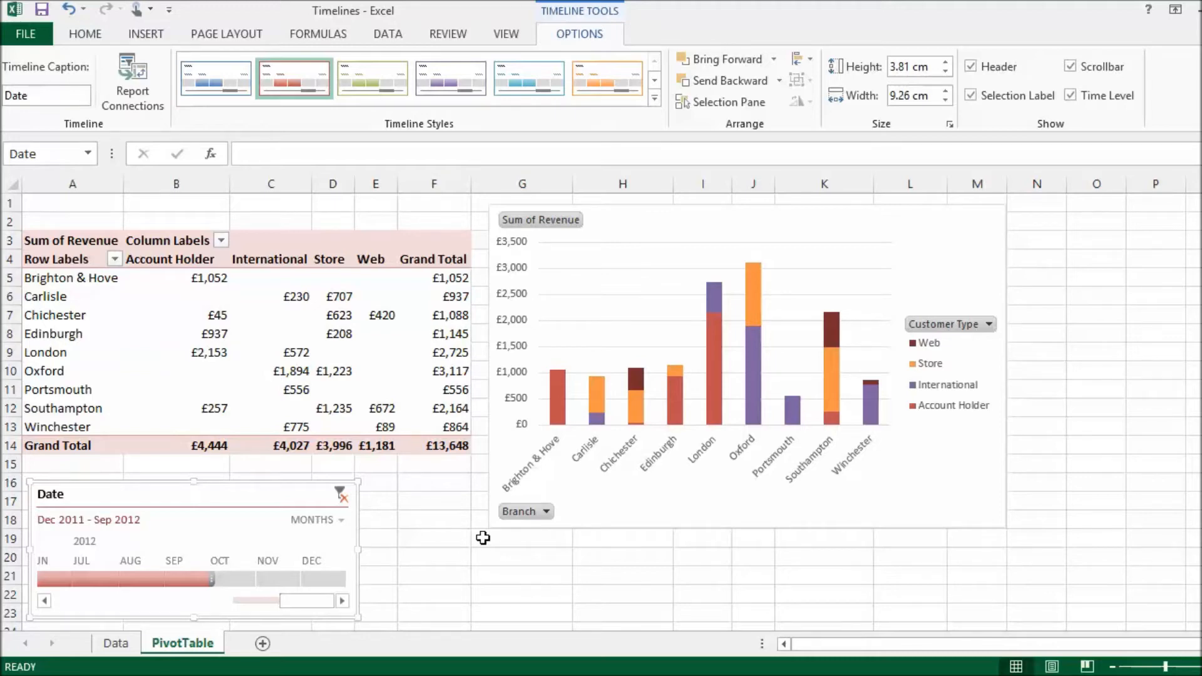
mouse_move(402, 507)
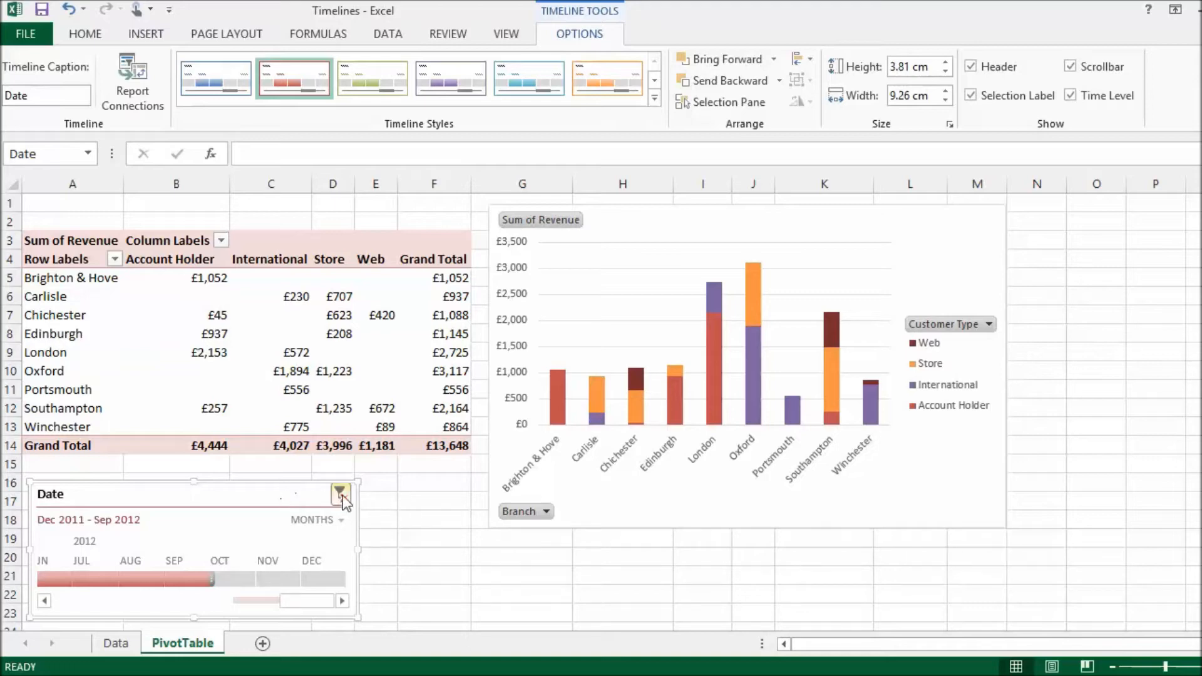
Clear the timeline's date filter and remove the Date timeline from the sheet.
left_click(341, 494)
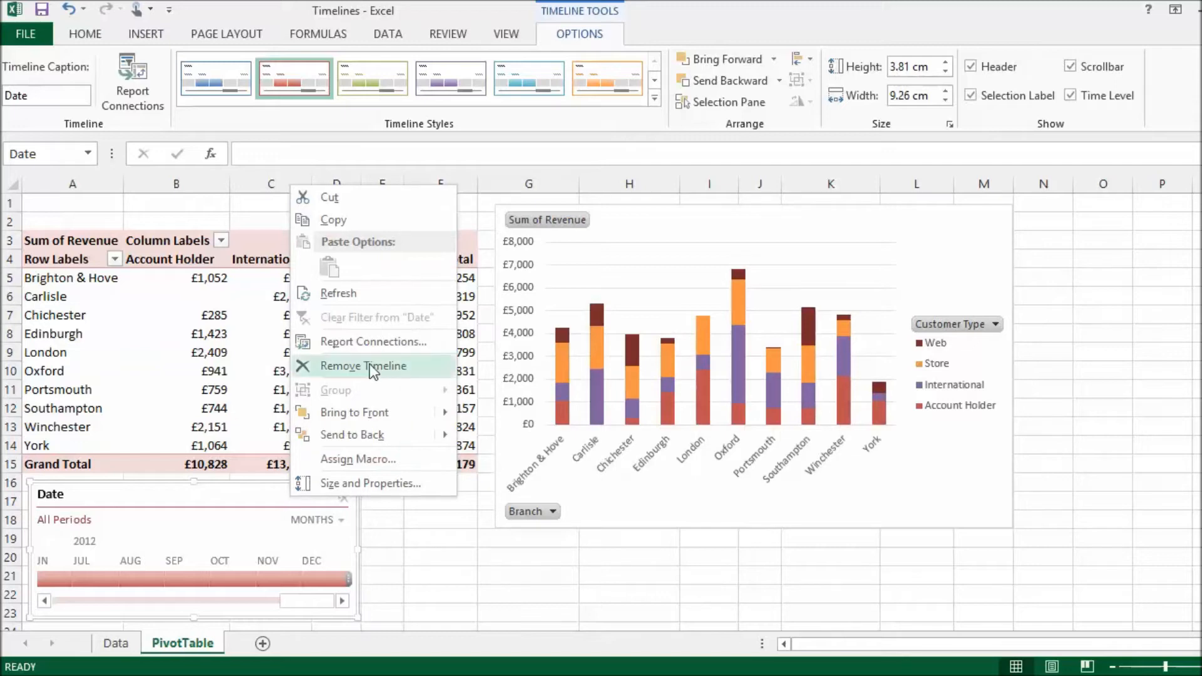
left_click(363, 365)
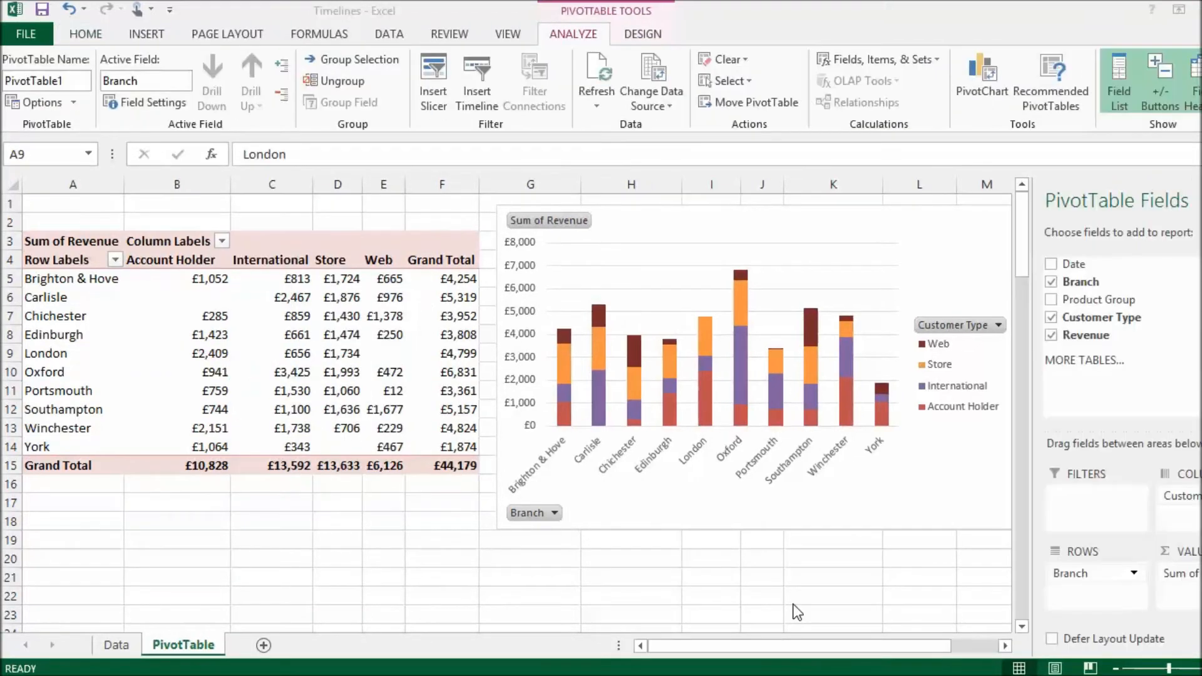
mouse_move(781, 564)
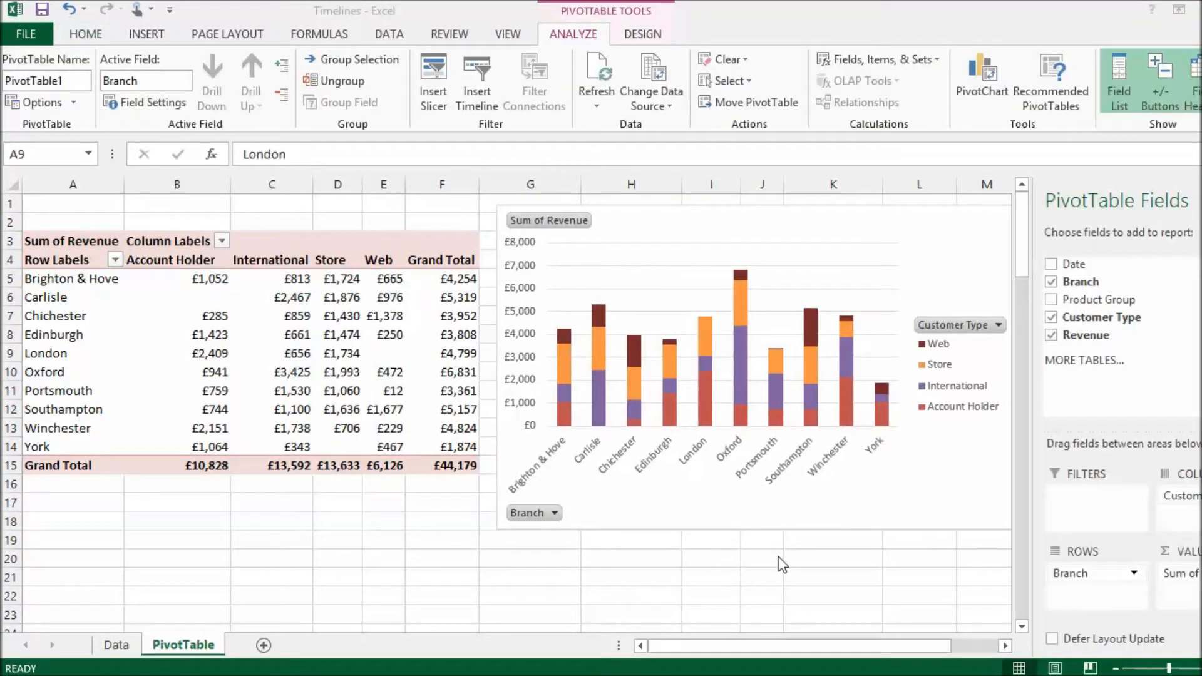
mouse_move(1082, 269)
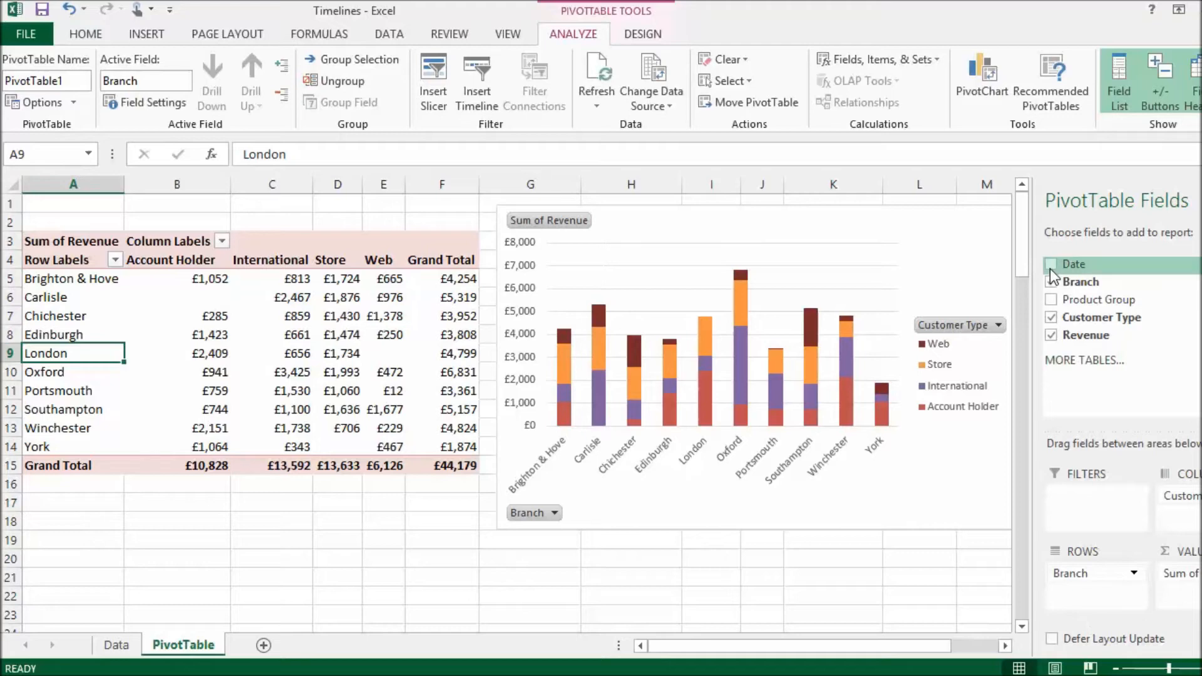
Add Date to rows and group it into Days, Months, Quarters and Years.
left_click(1051, 265)
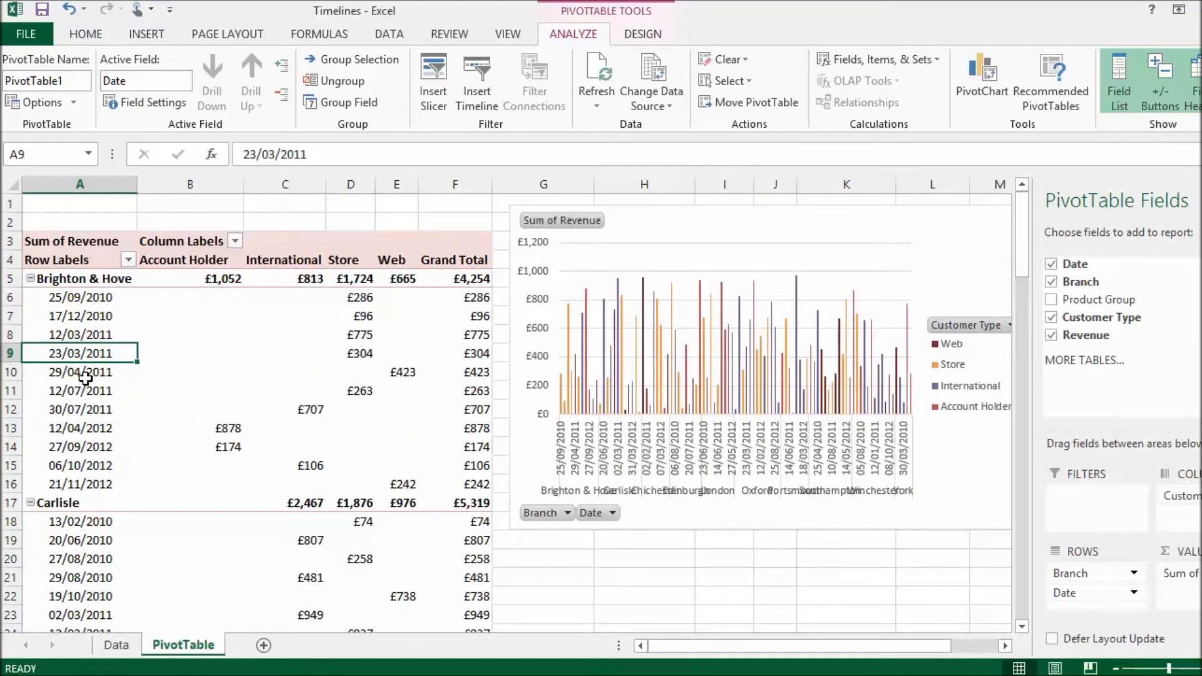
left_click(80, 334)
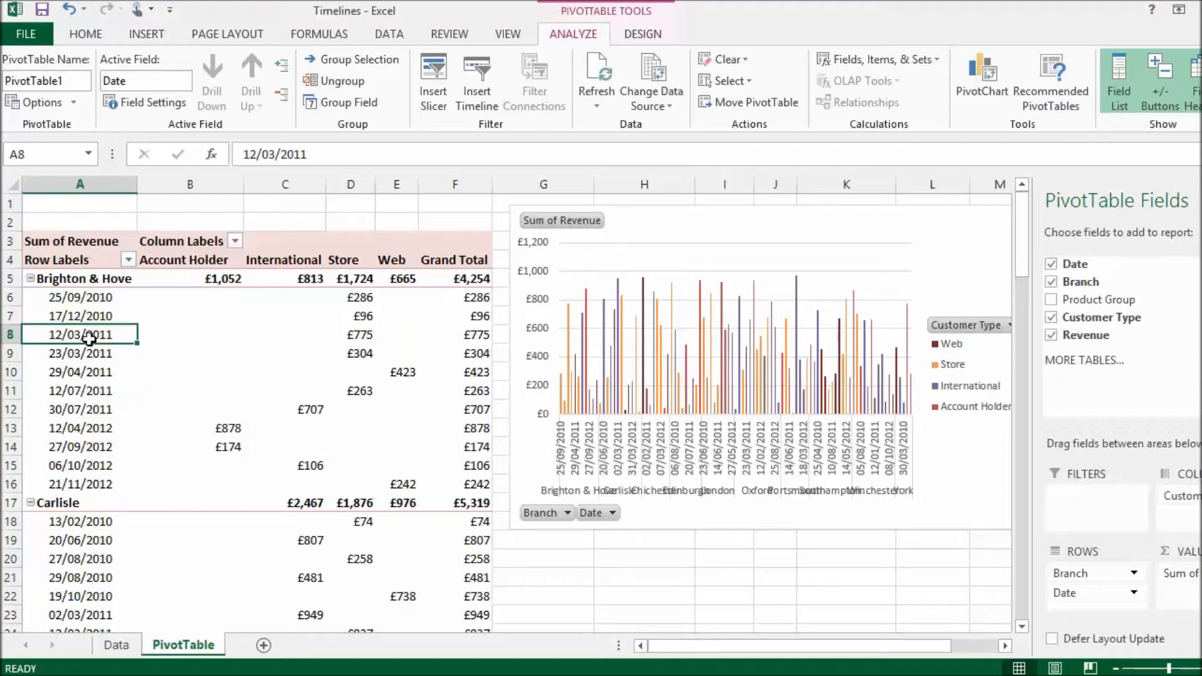
mouse_move(499, 45)
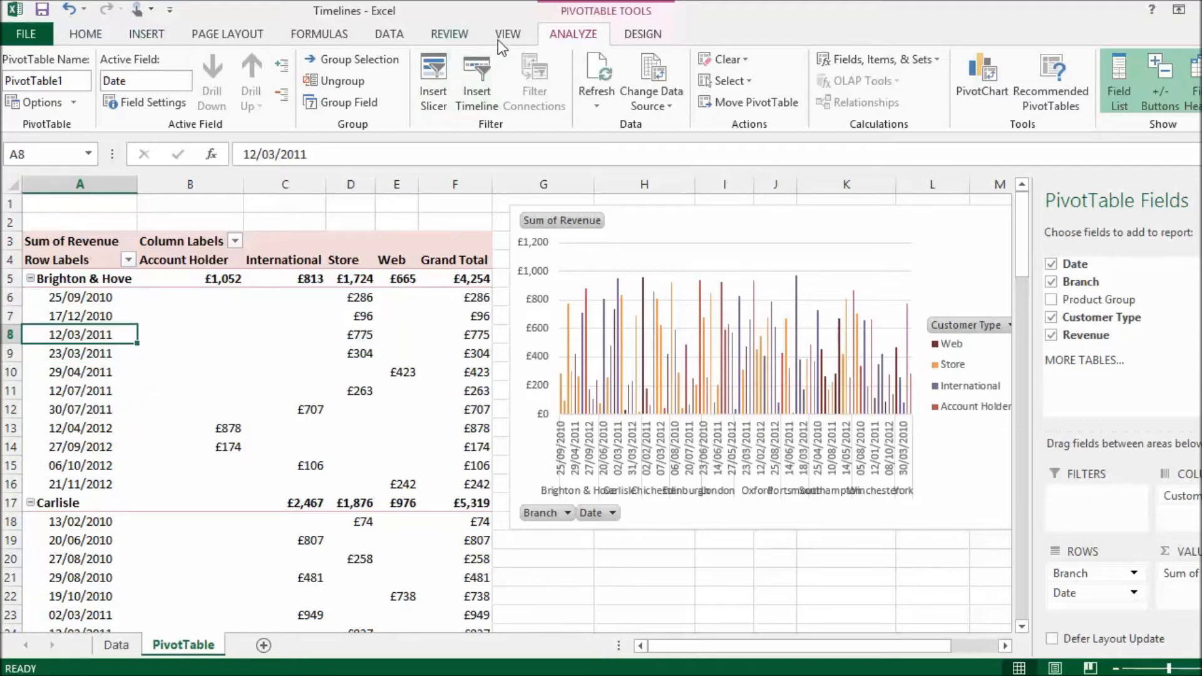
left_click(349, 101)
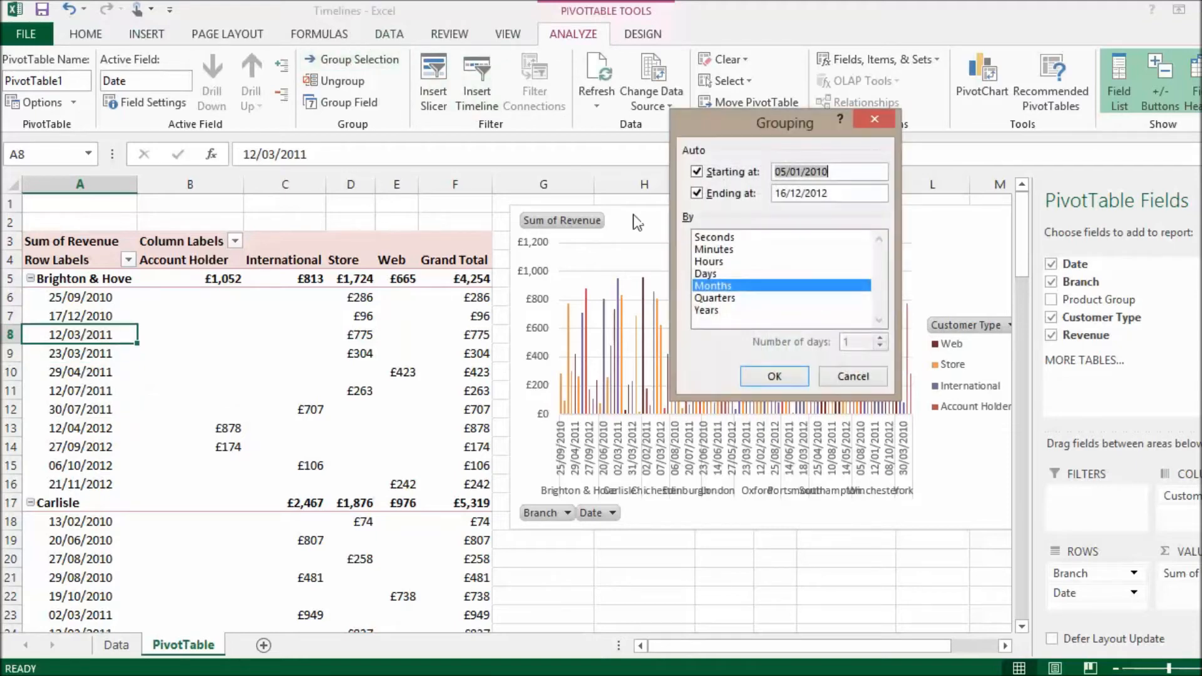
mouse_move(719, 308)
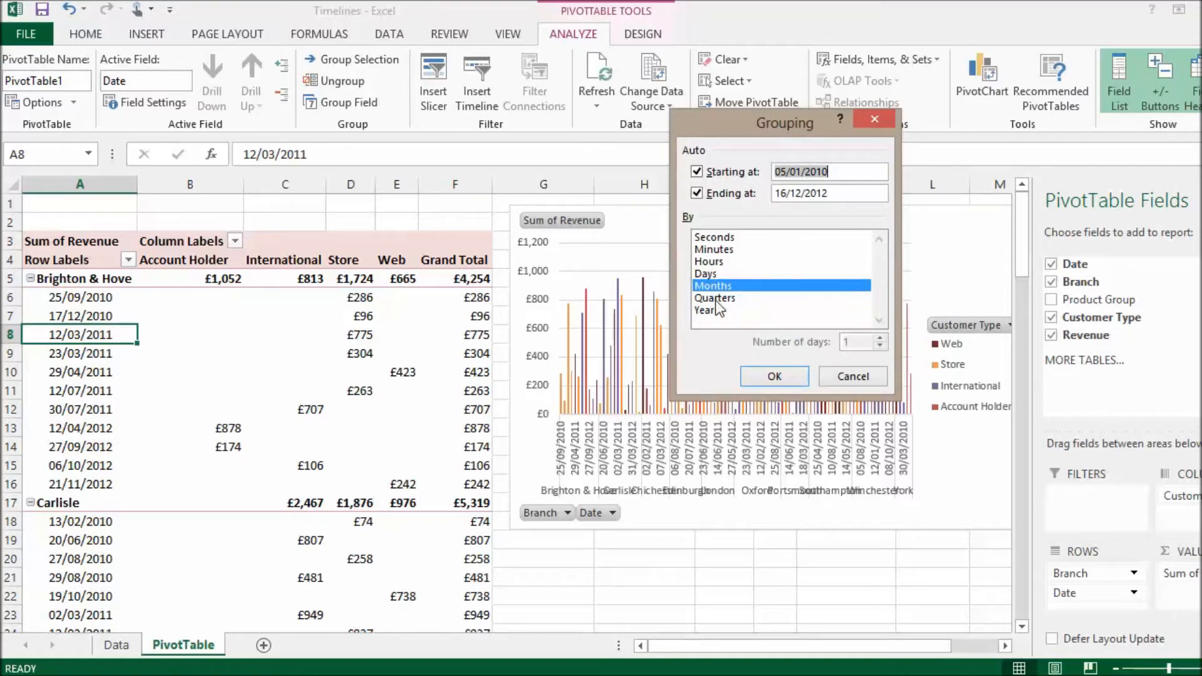
left_click(705, 274)
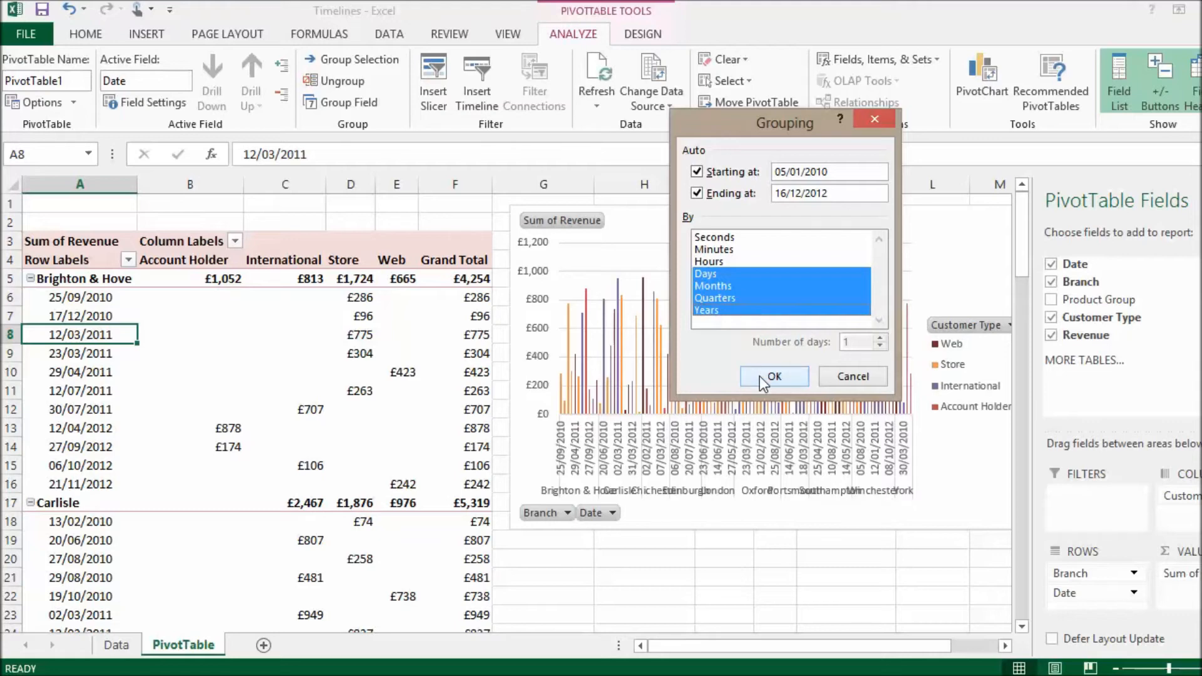
left_click(774, 376)
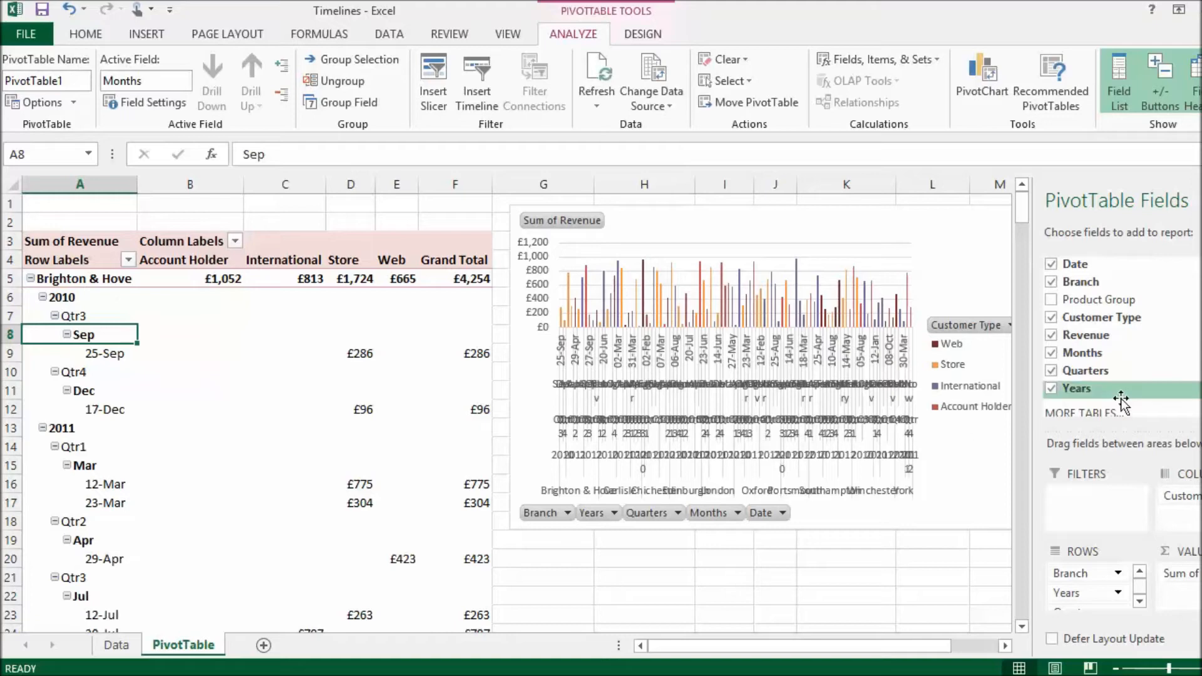
mouse_move(1087, 370)
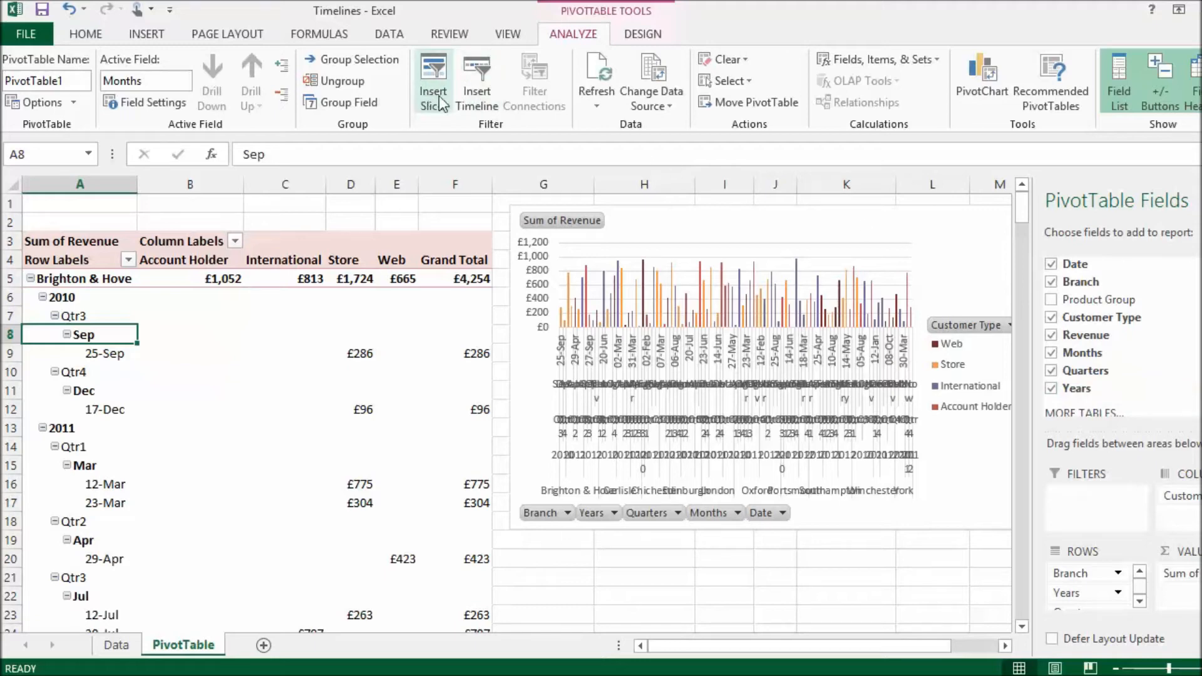
mouse_move(433, 80)
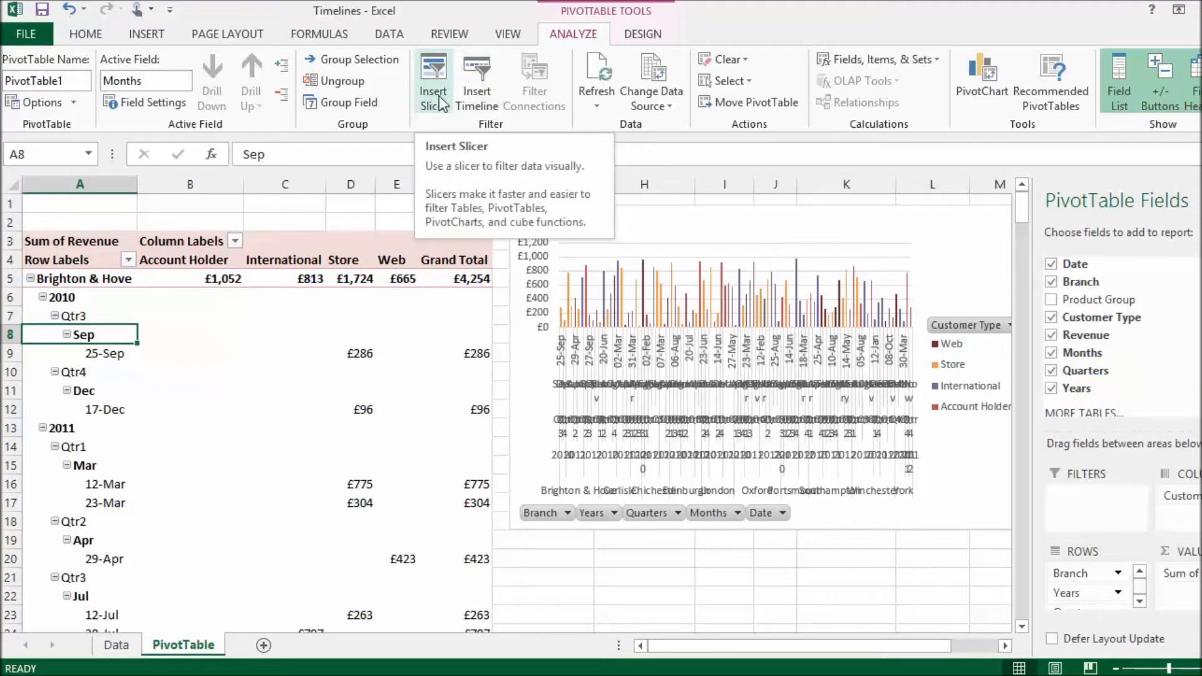
Insert slicers for the Months, Quarters and Years fields.
left_click(432, 80)
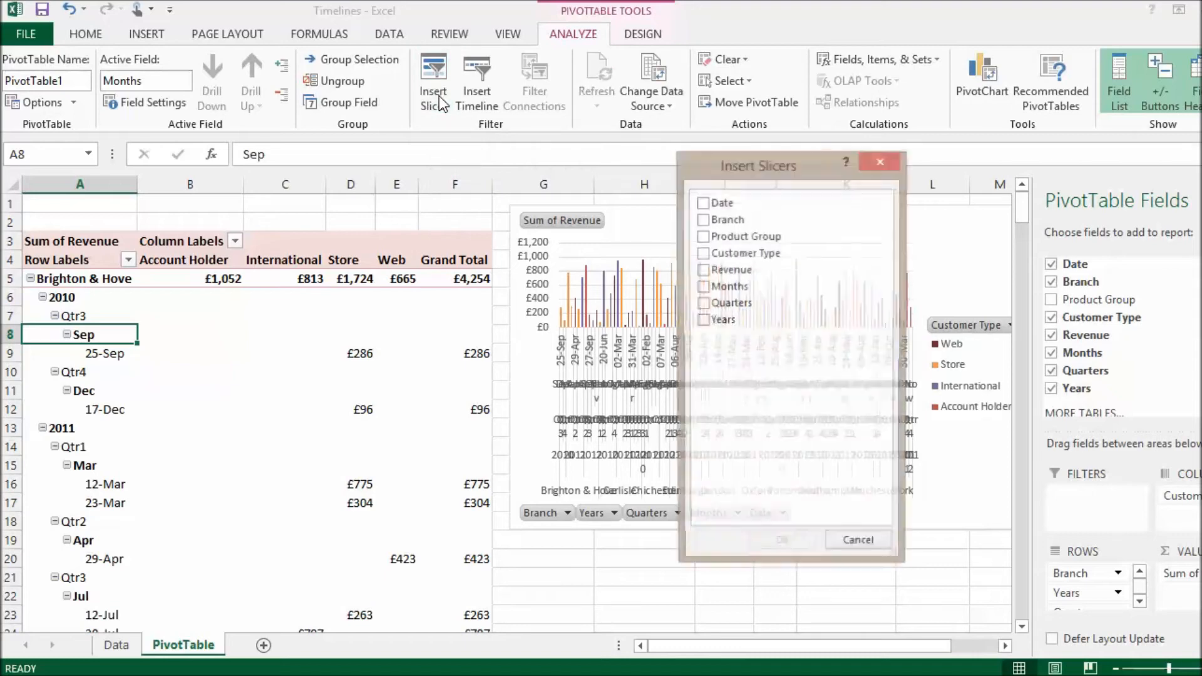
left_click(702, 287)
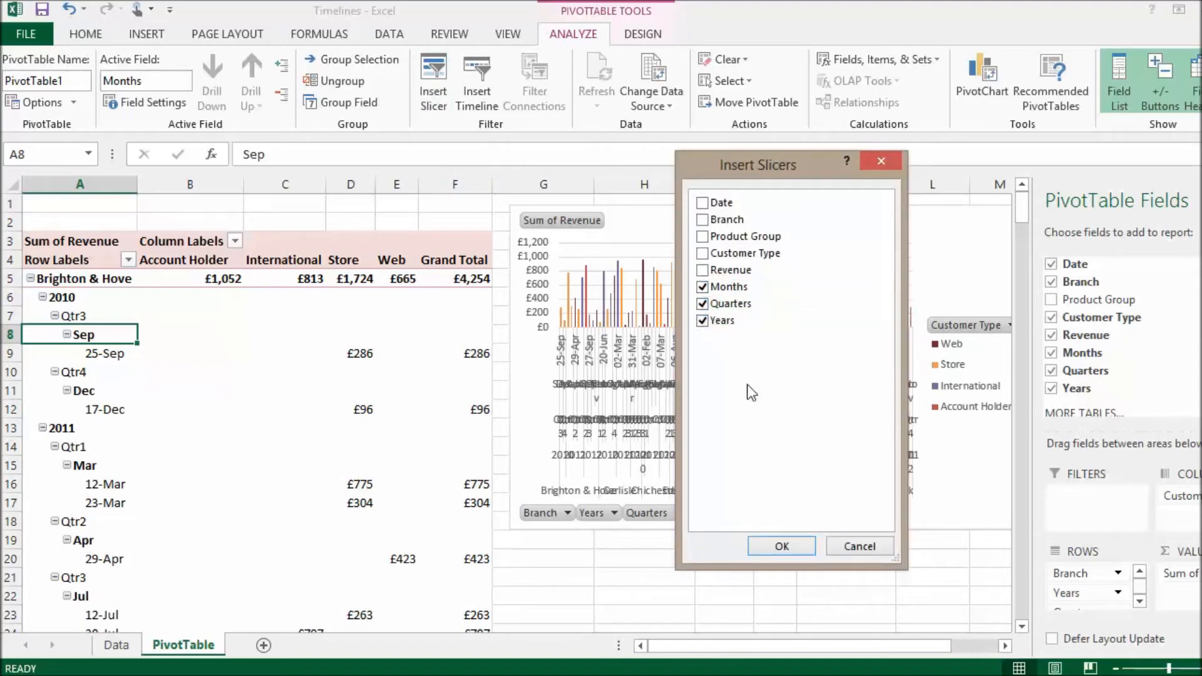
left_click(780, 546)
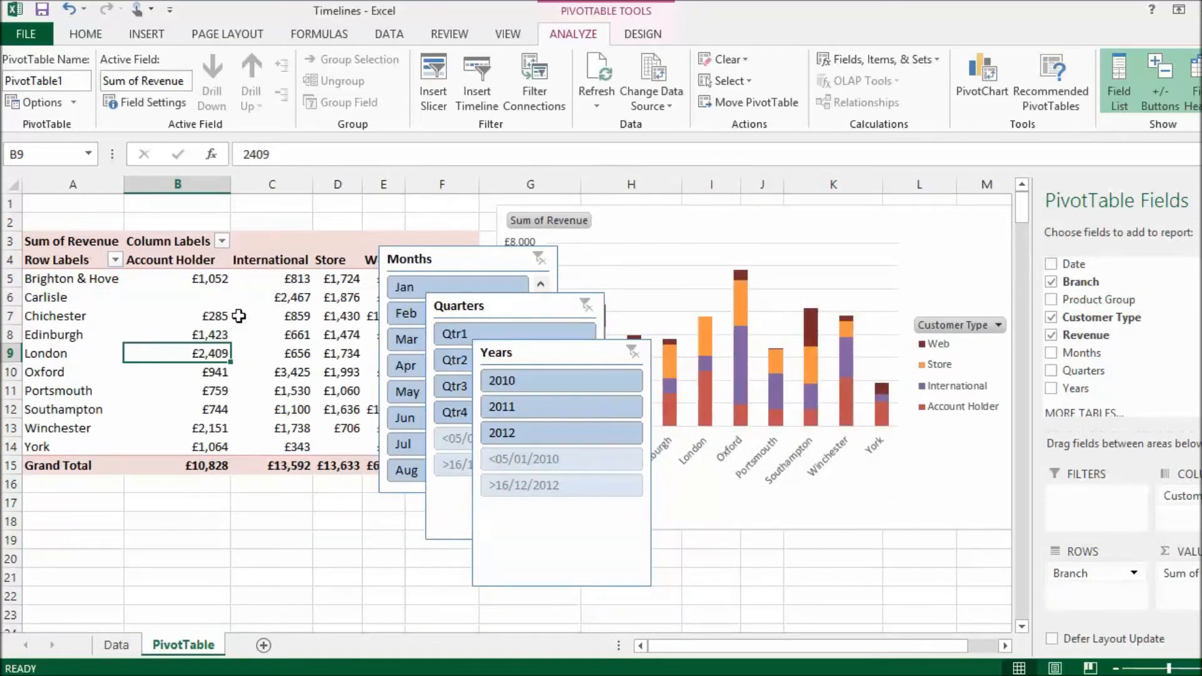
Arrange the slicers below the table, widening Months to 3 columns with Years beside it.
left_click_drag(408, 258, 74, 491)
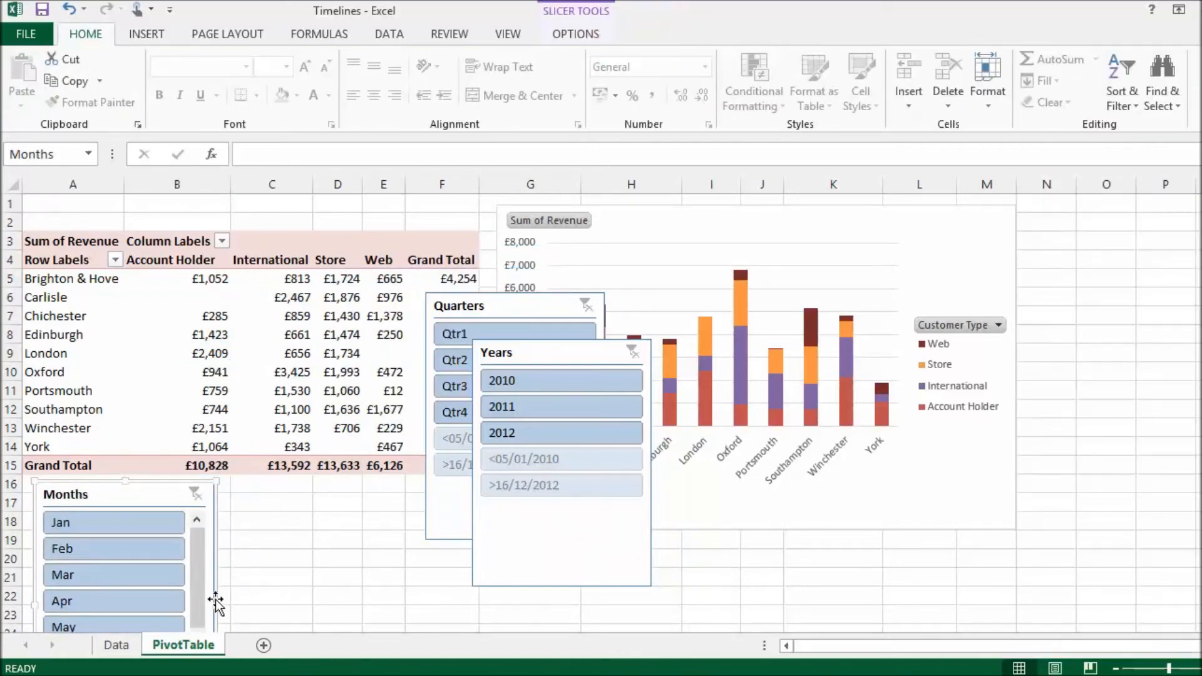
left_click_drag(217, 599, 326, 599)
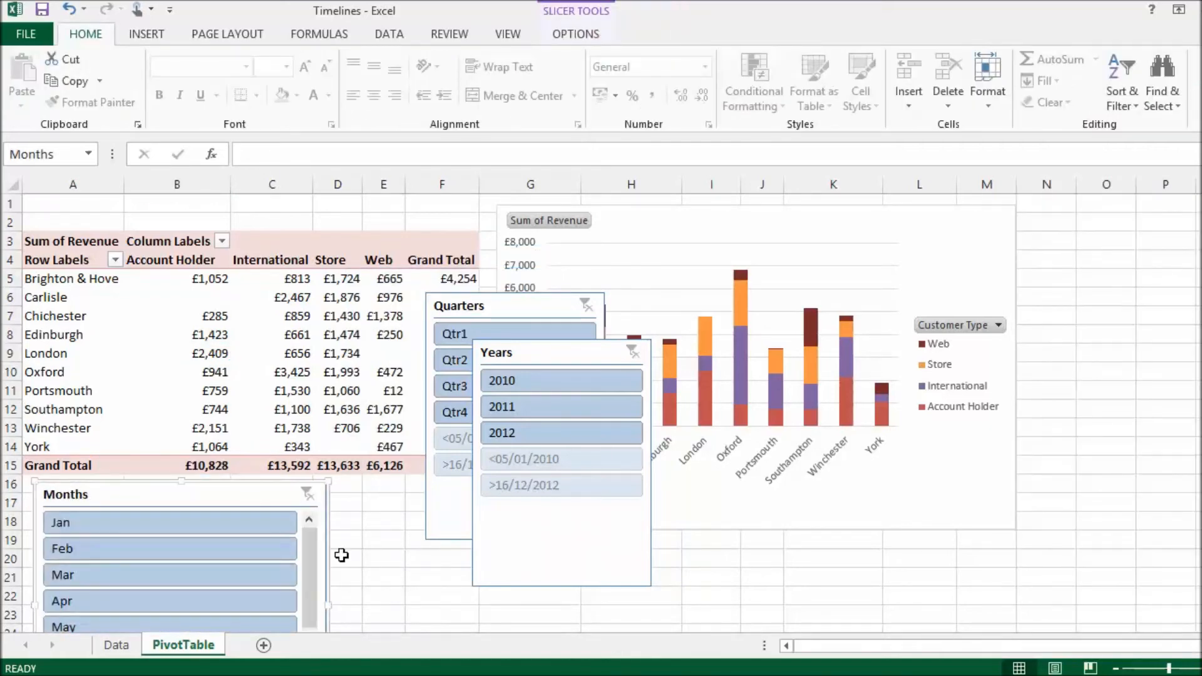
mouse_move(903, 151)
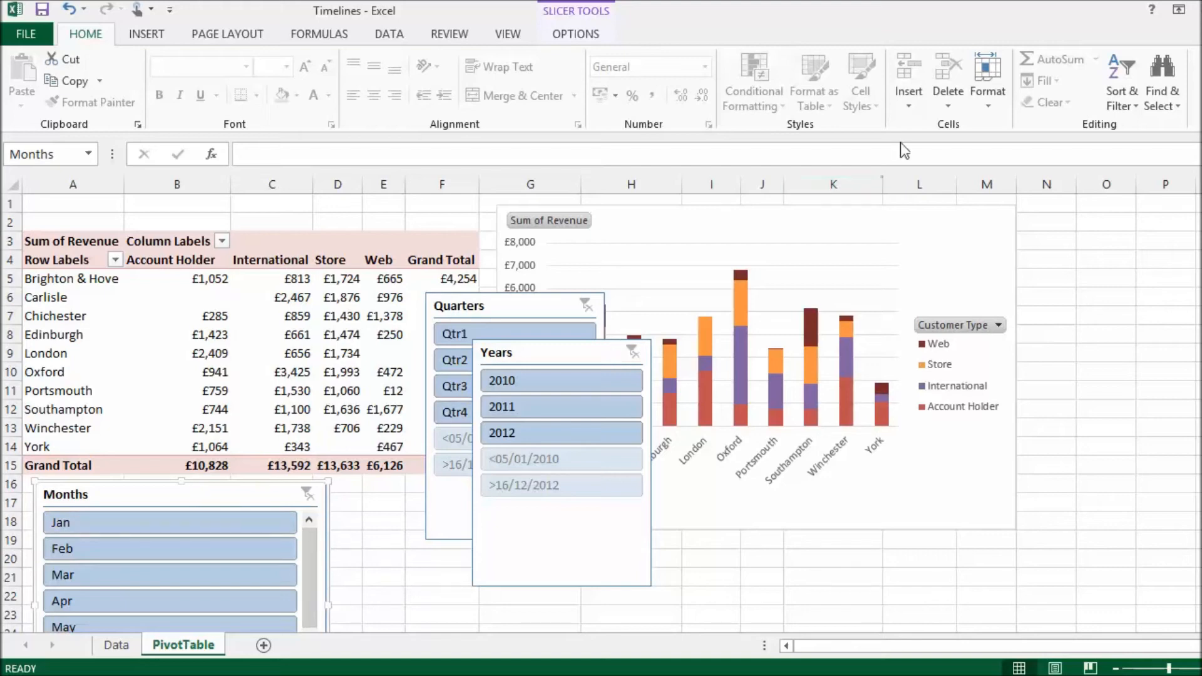
left_click(575, 34)
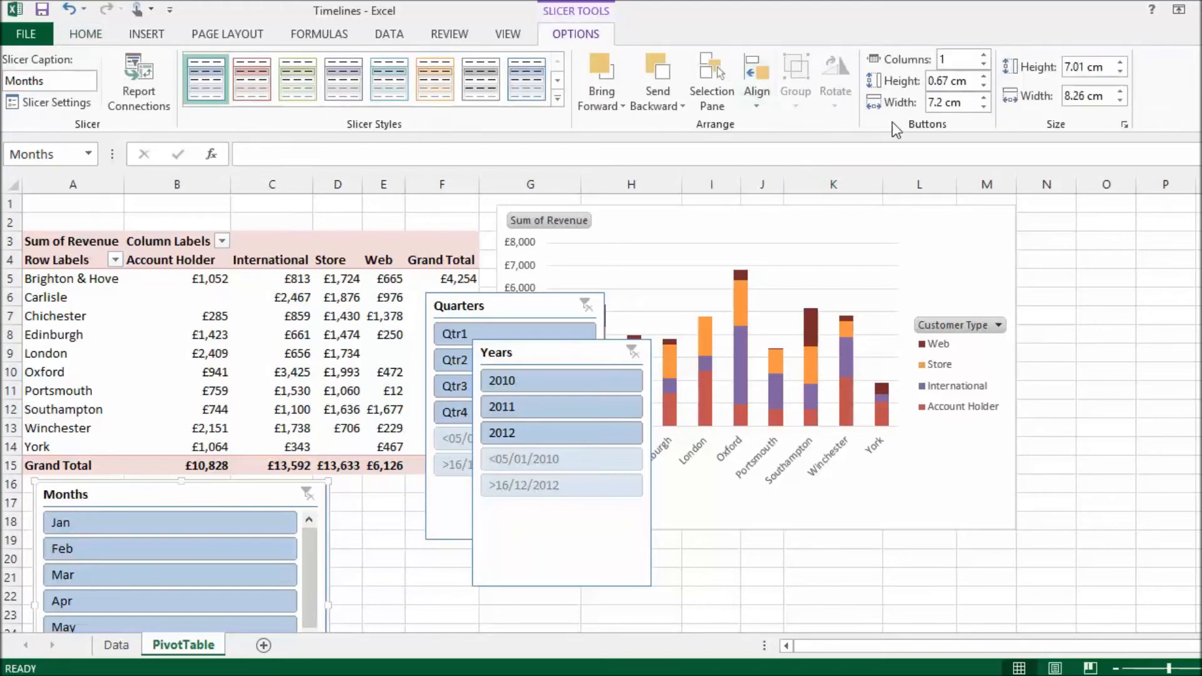
left_click(953, 59)
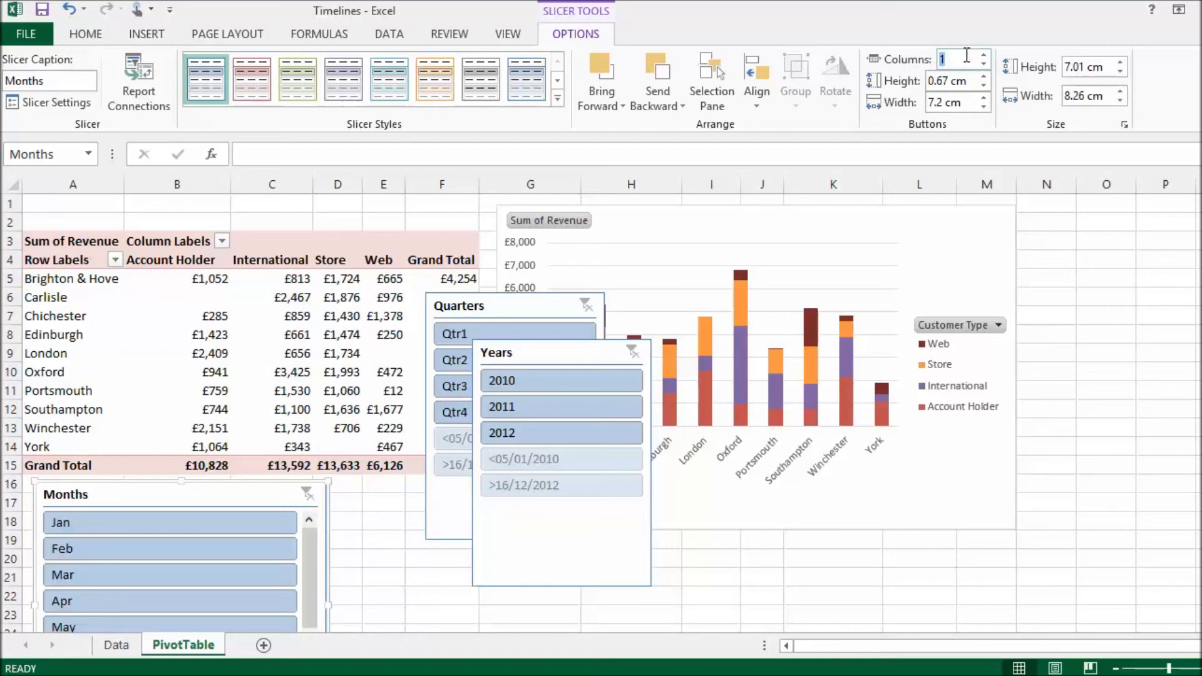
type("3")
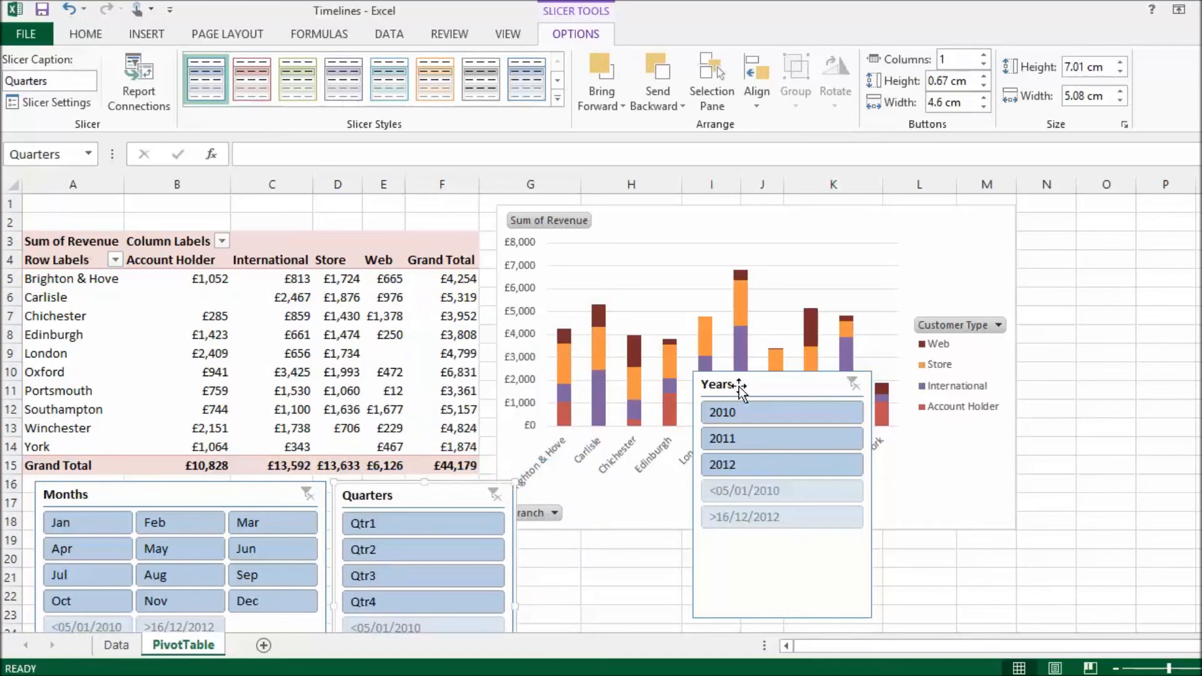
left_click_drag(781, 384, 602, 497)
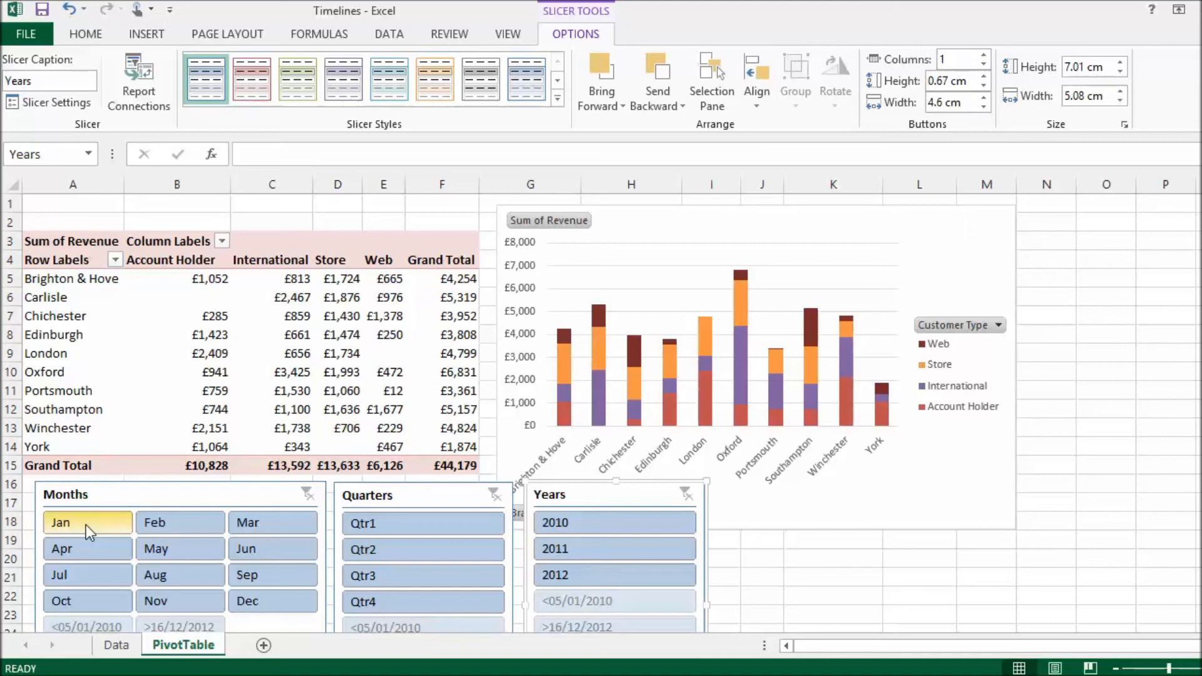
Select Jan and Mar in the Months slicer with 2011 in Years, cutting the grand total to £5,099.
left_click(383, 524)
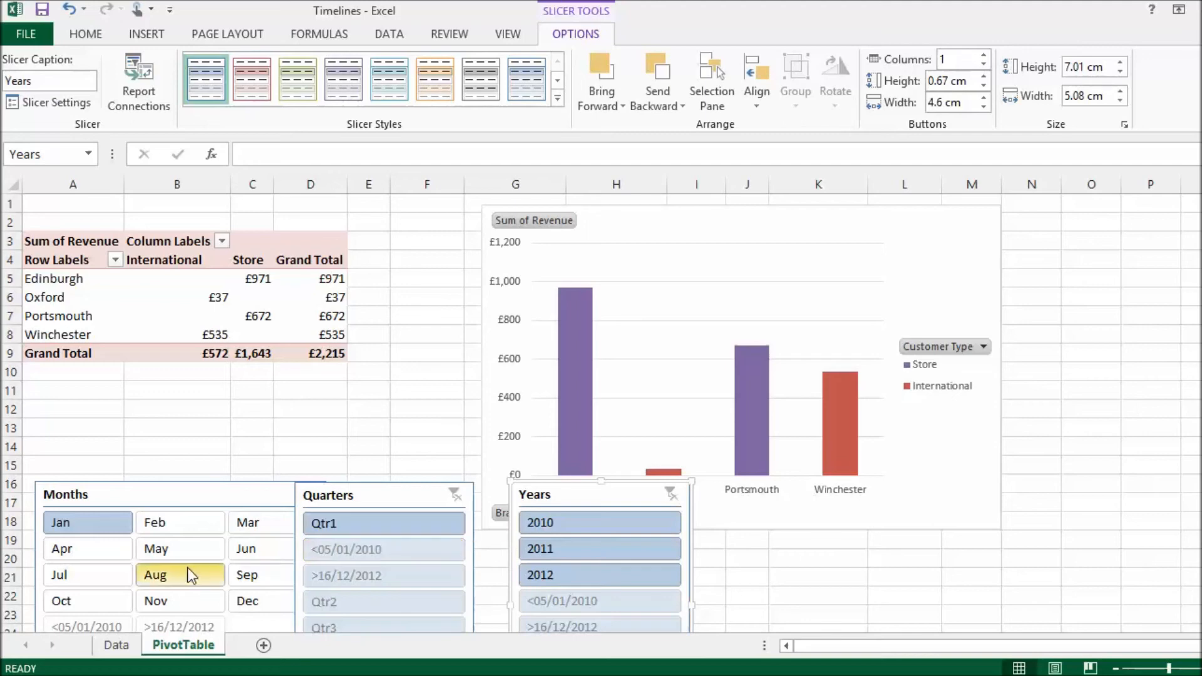
left_click(86, 522)
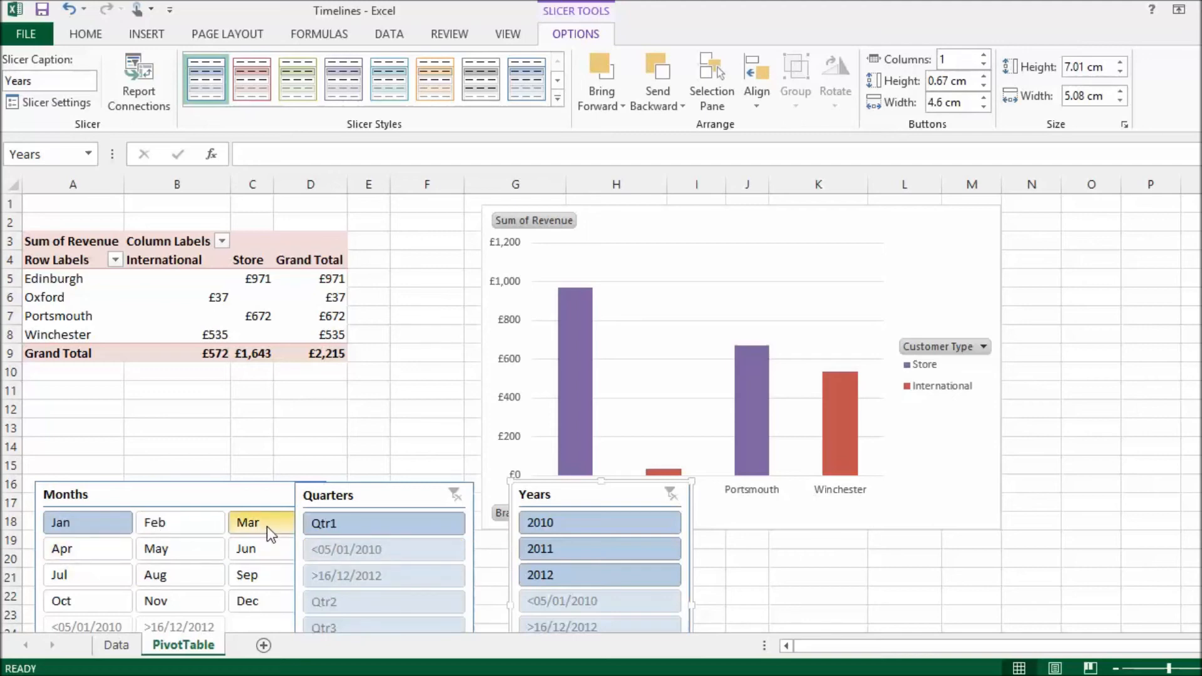
left_click(384, 549)
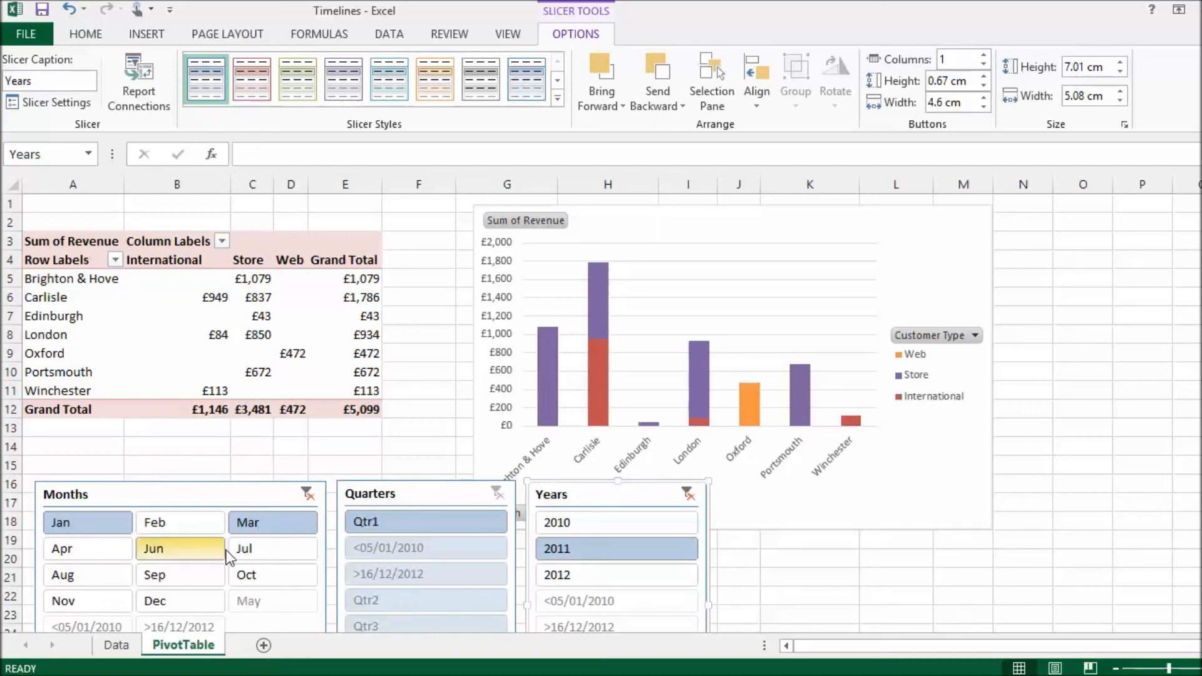
mouse_move(200, 563)
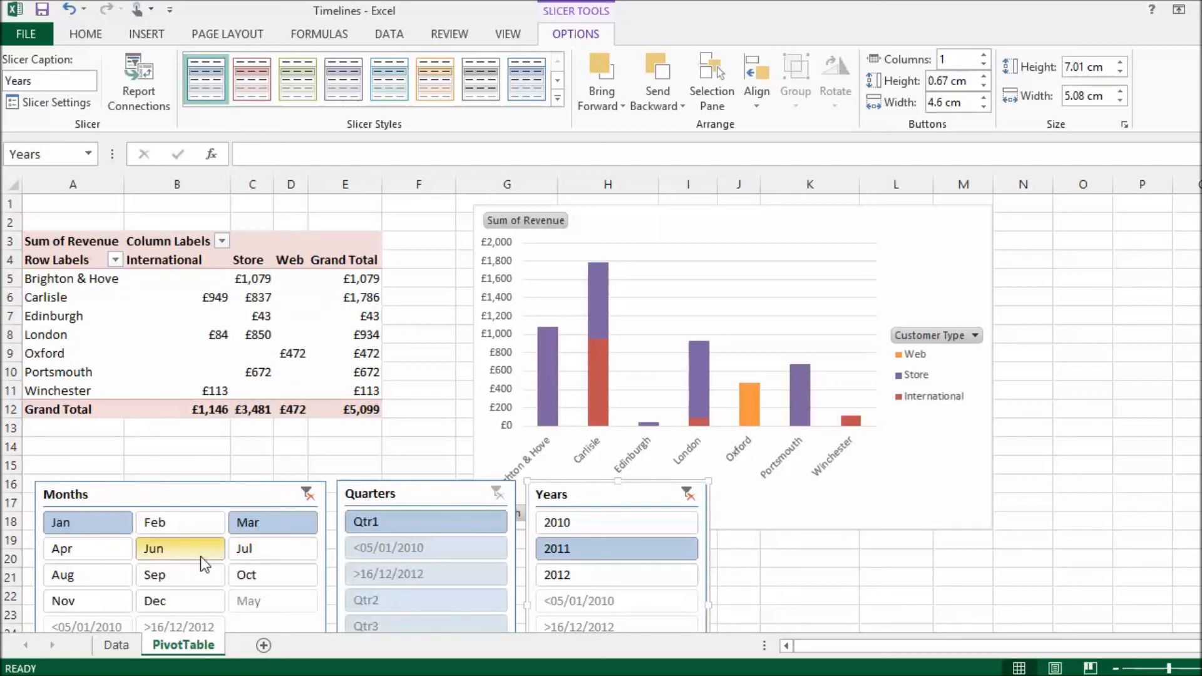
mouse_move(188, 546)
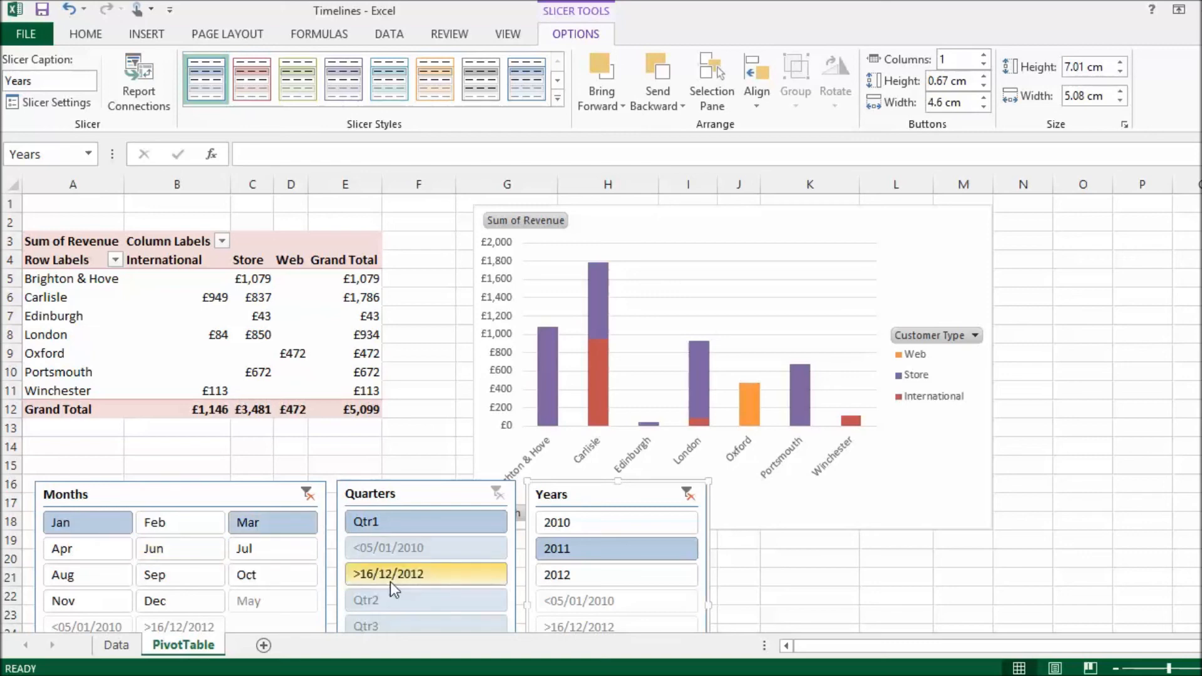
mouse_move(429, 600)
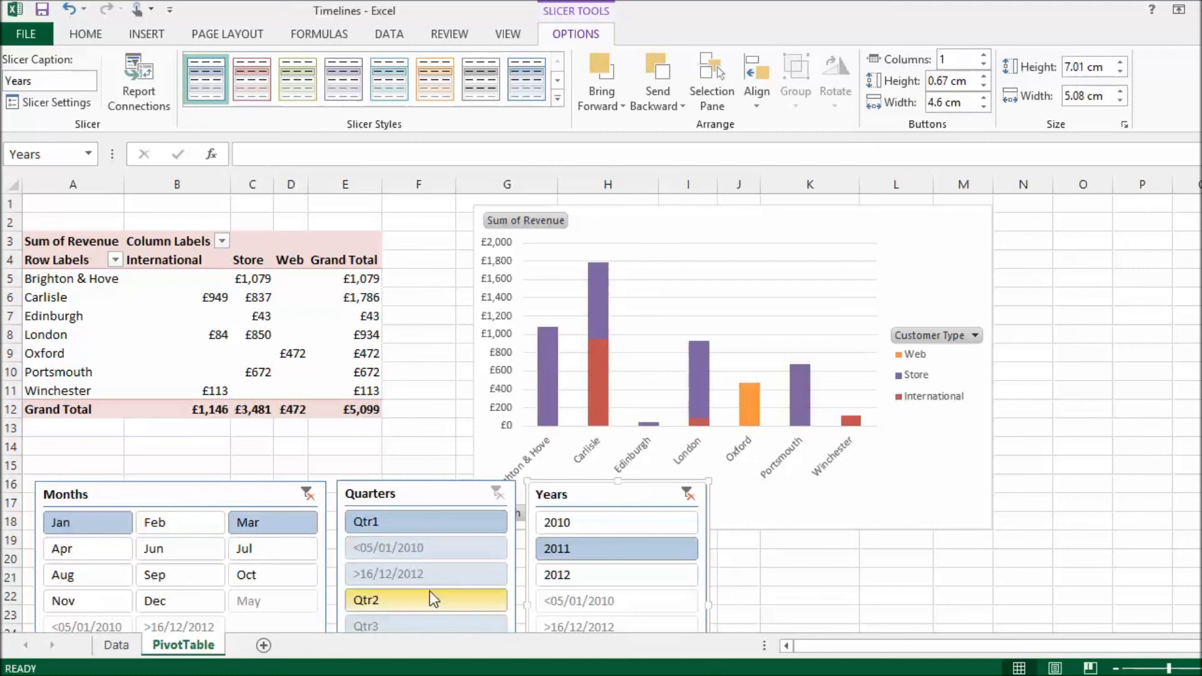